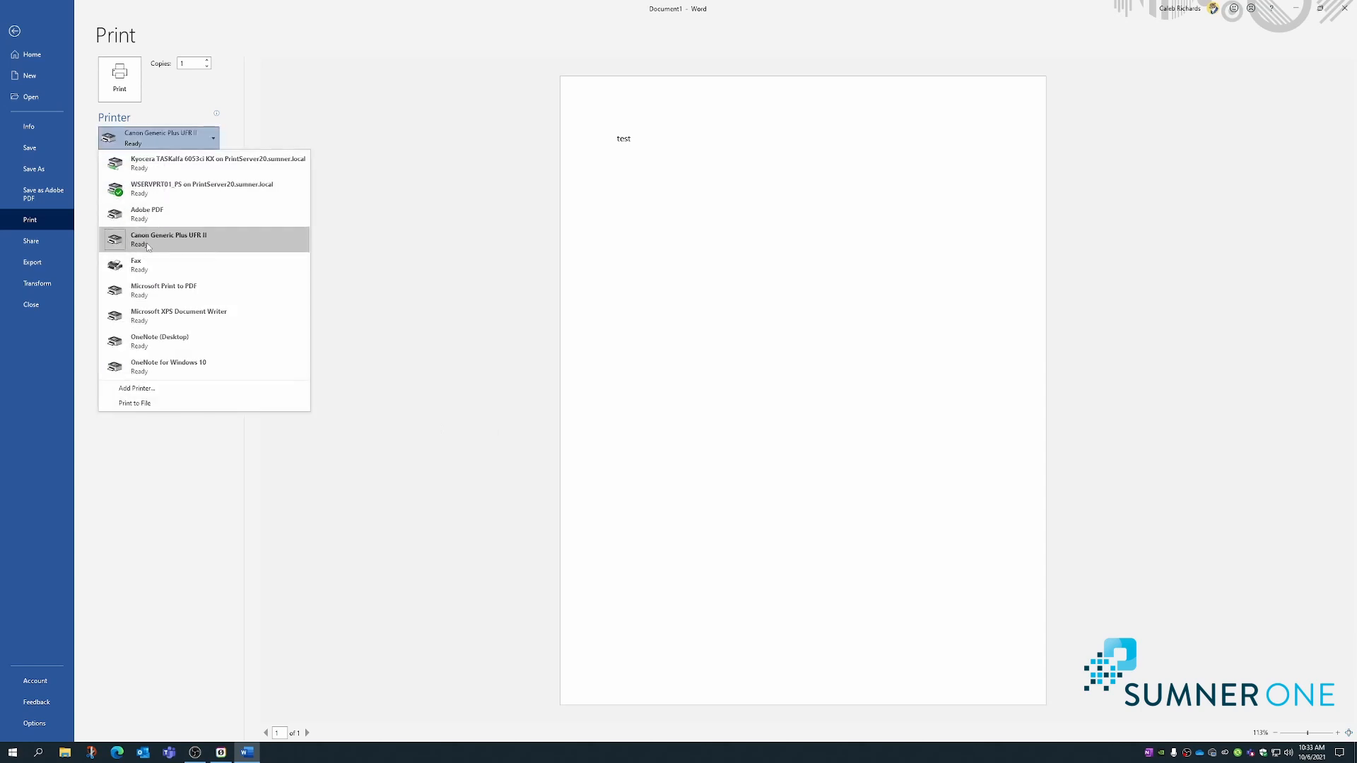
Select Canon Generic Plus UFR II as the printer for the test document.
left_click(169, 238)
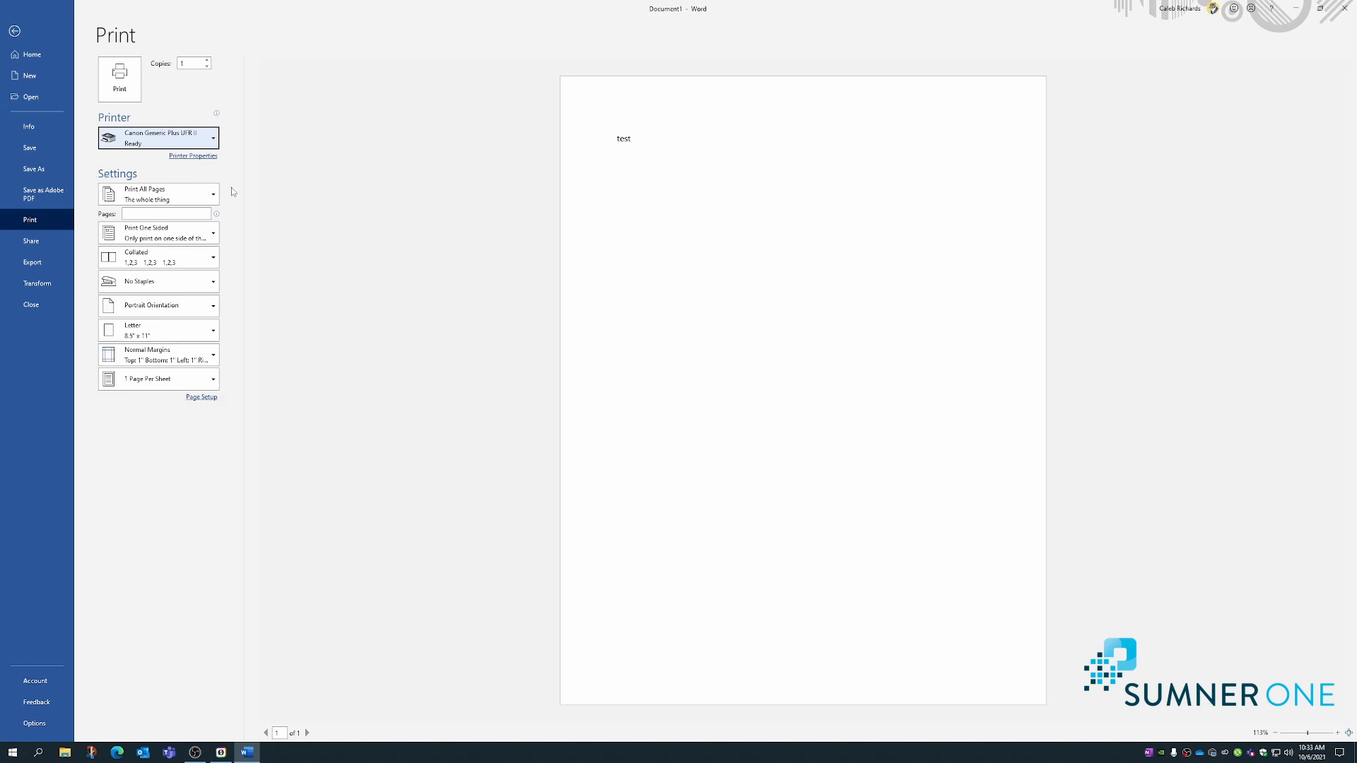
mouse_move(167, 180)
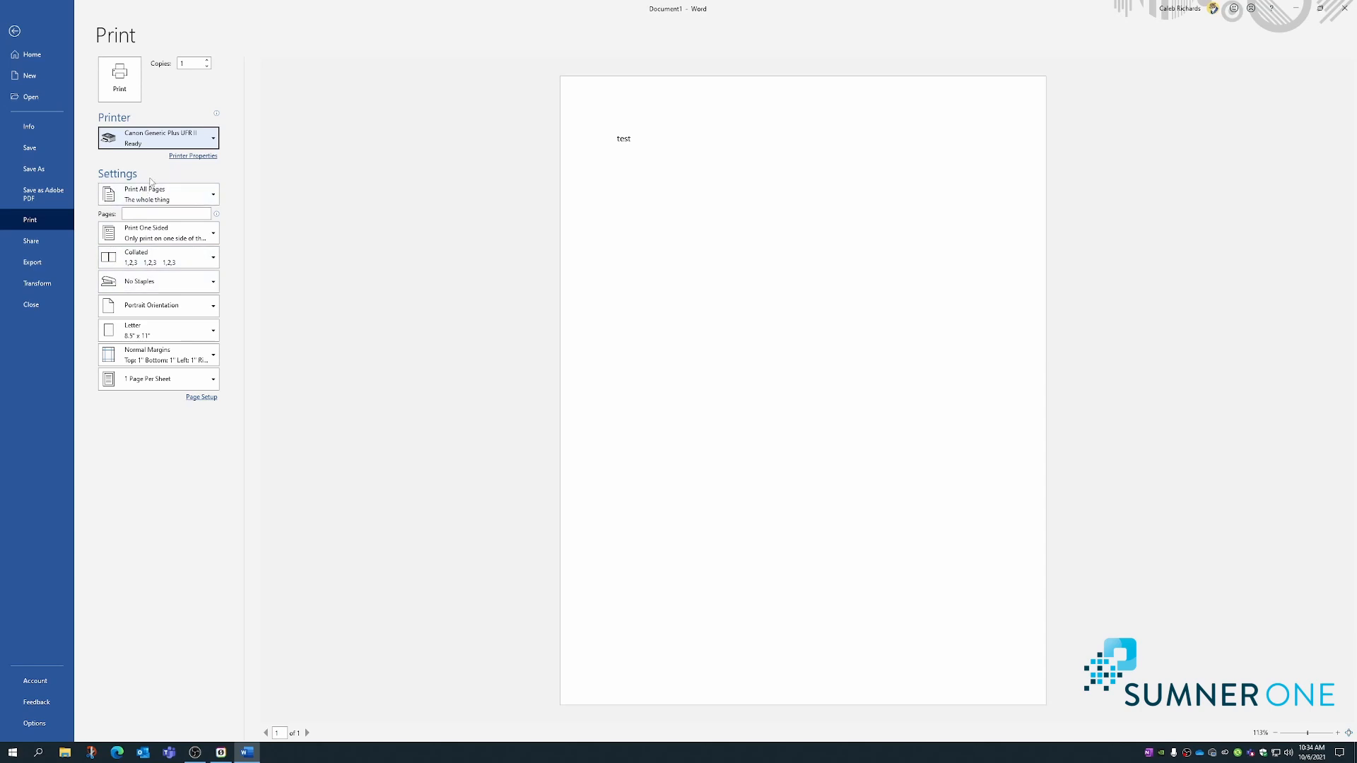
mouse_move(193, 158)
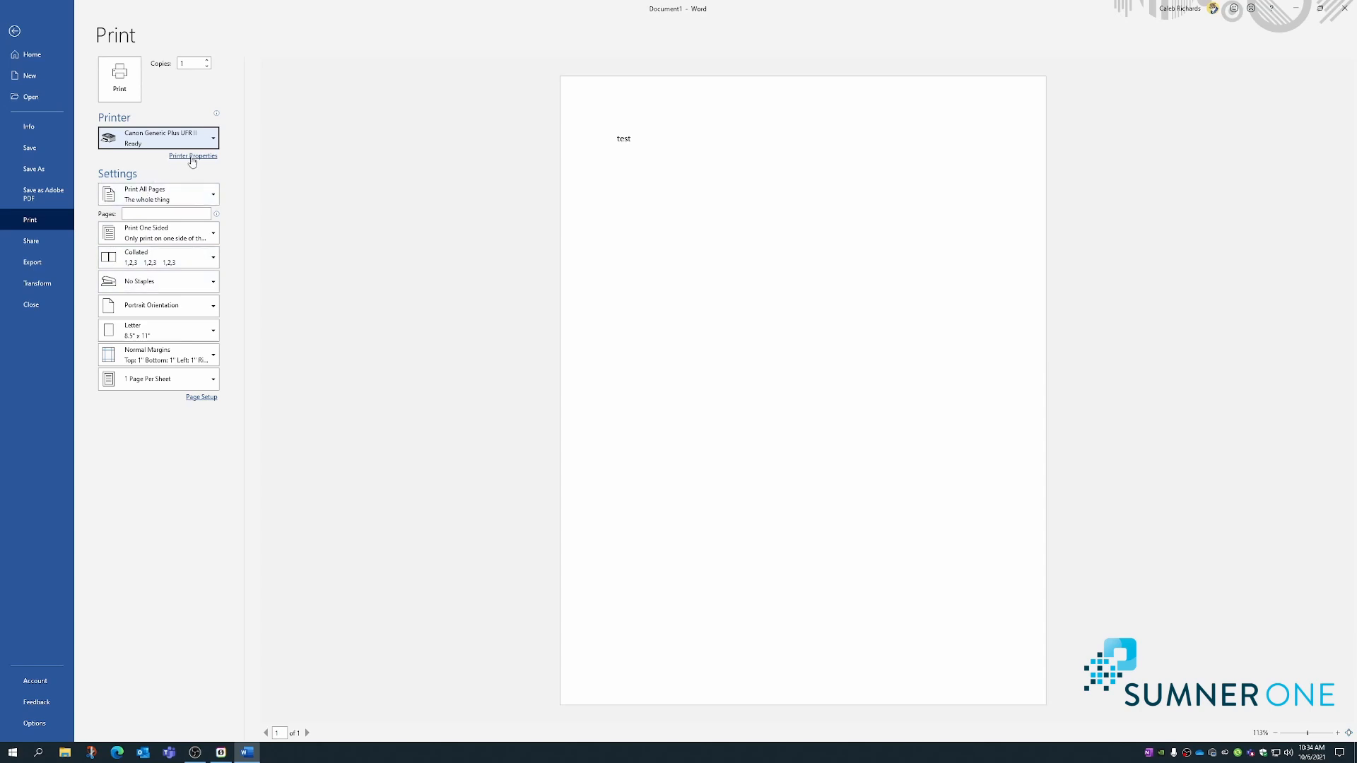
Open the Canon printer properties and inspect the Profile and Output Method lists.
left_click(192, 155)
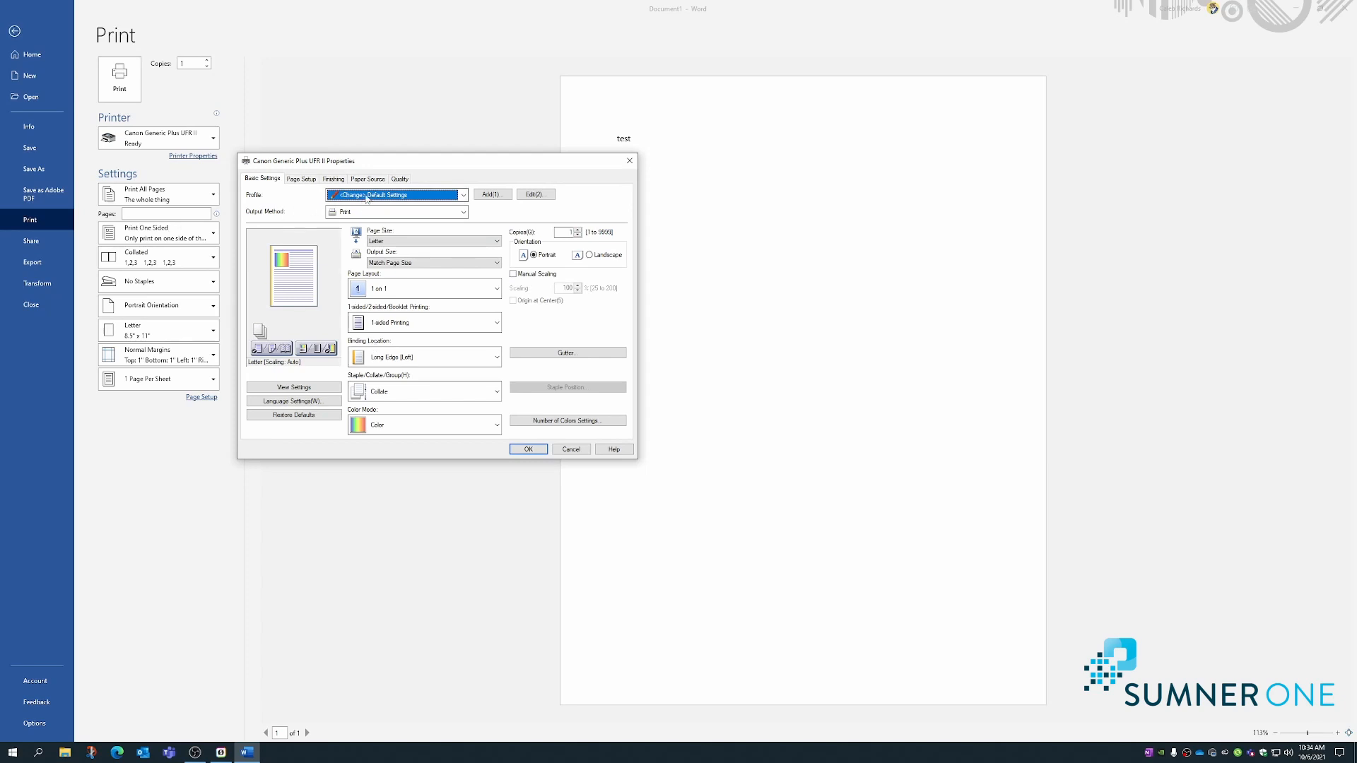
left_click(462, 193)
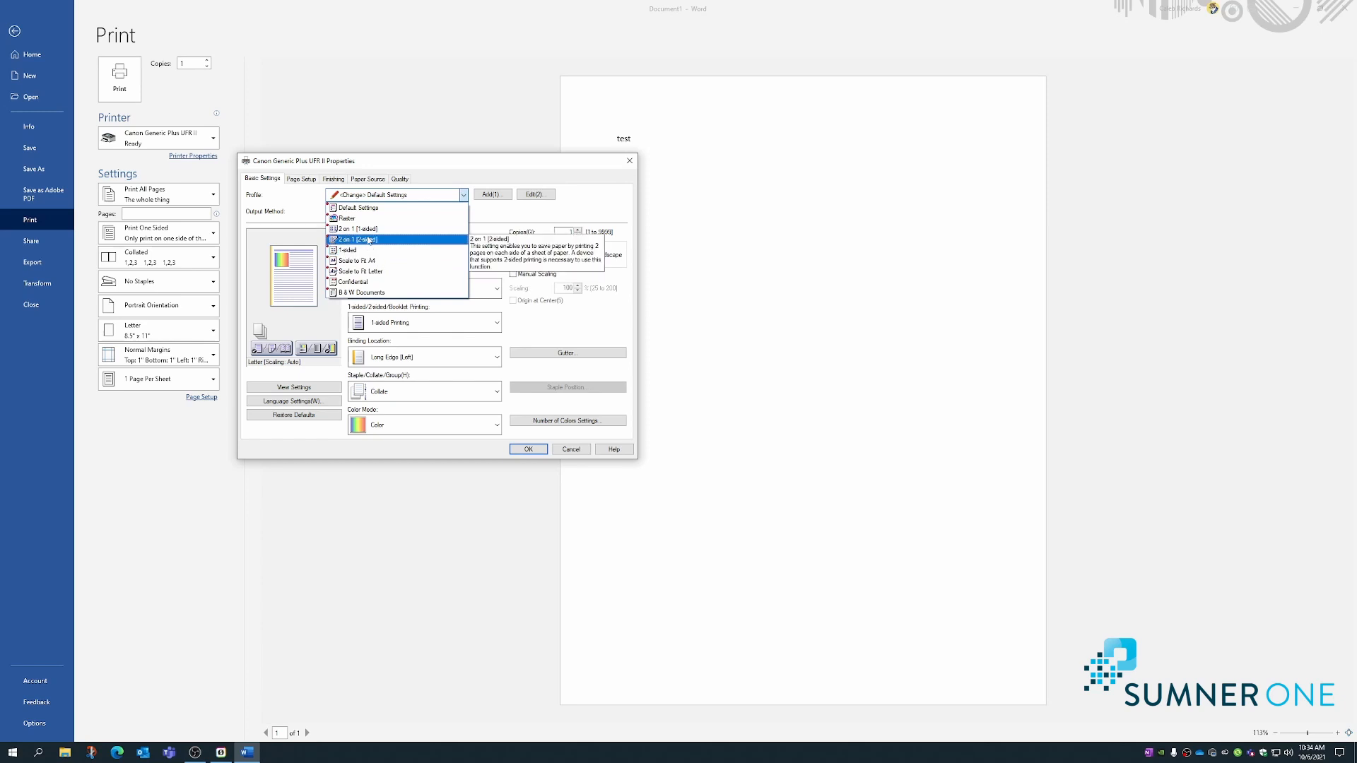
left_click(394, 208)
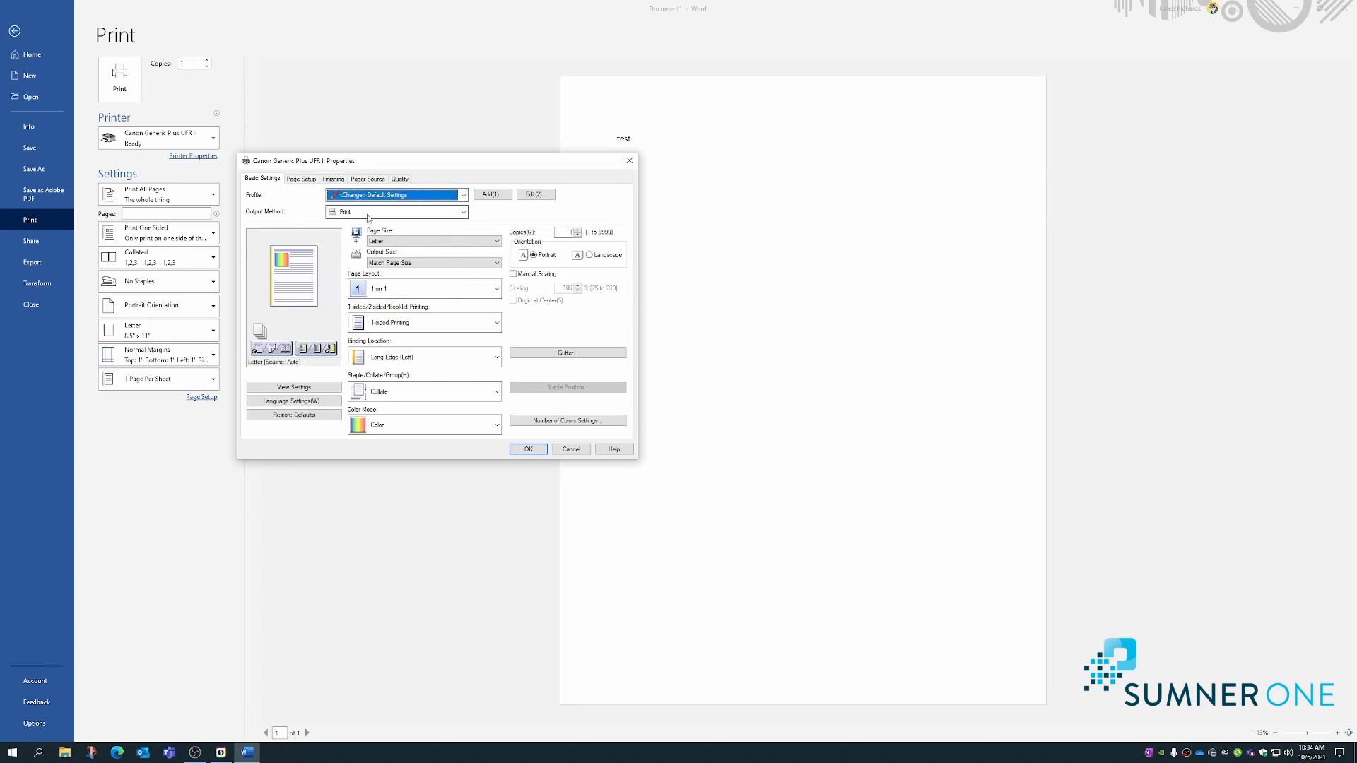
left_click(461, 212)
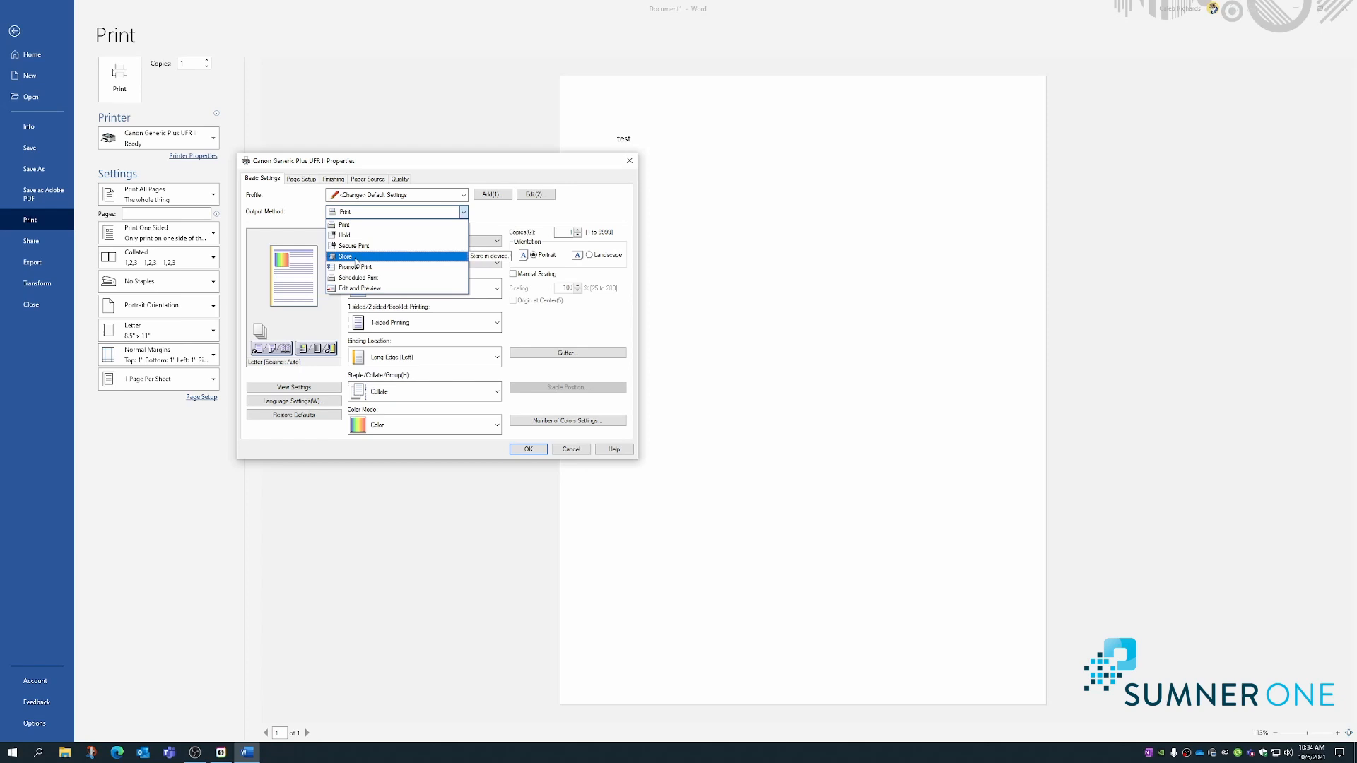
Set Output Method to Store, pick mailbox 0, then cancel the Store Details.
left_click(346, 256)
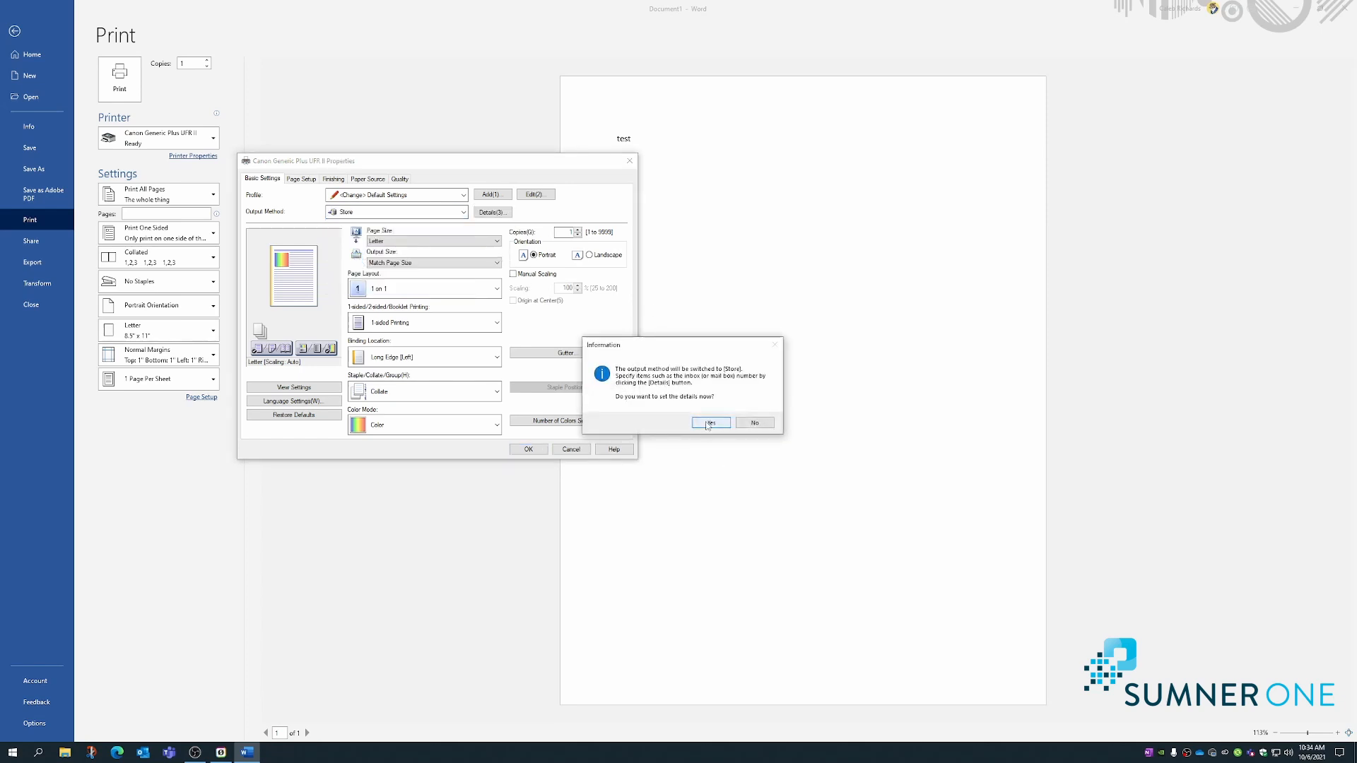
left_click(710, 423)
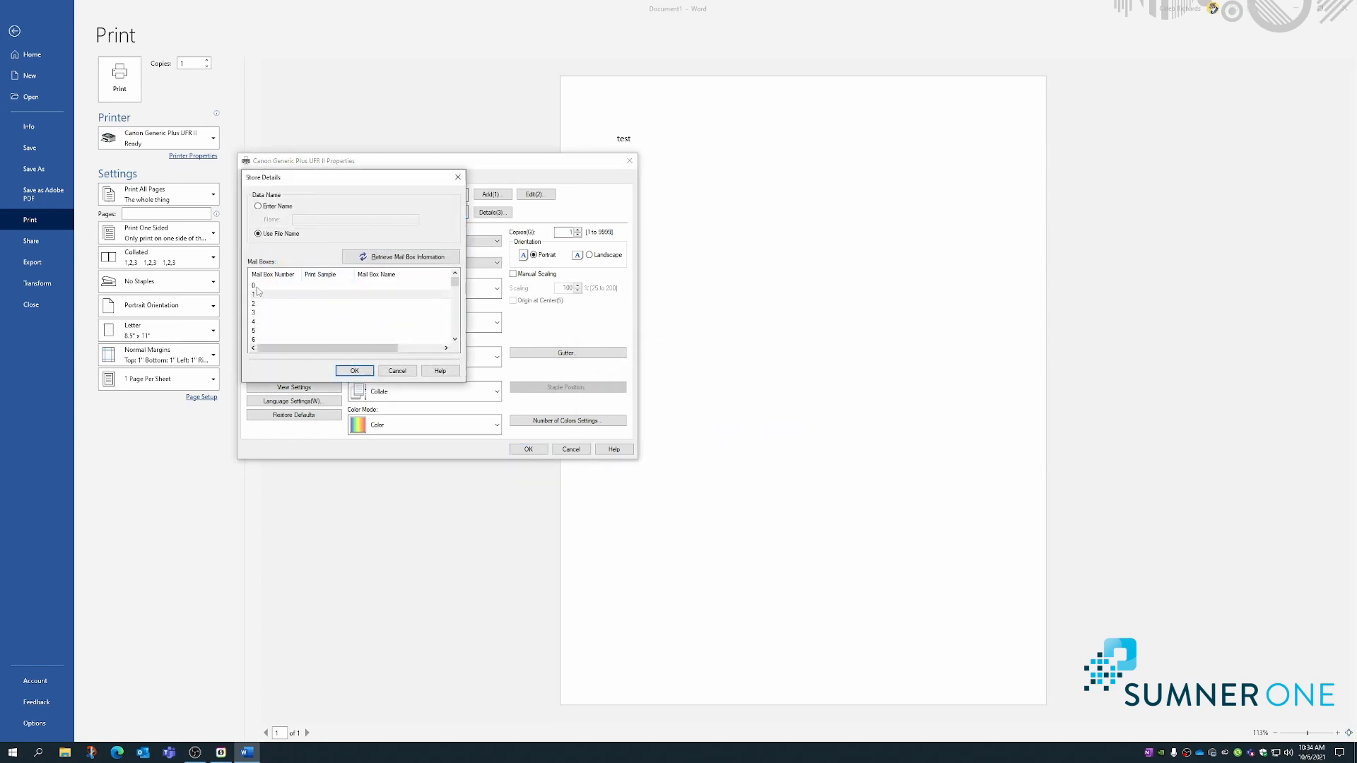
left_click(346, 285)
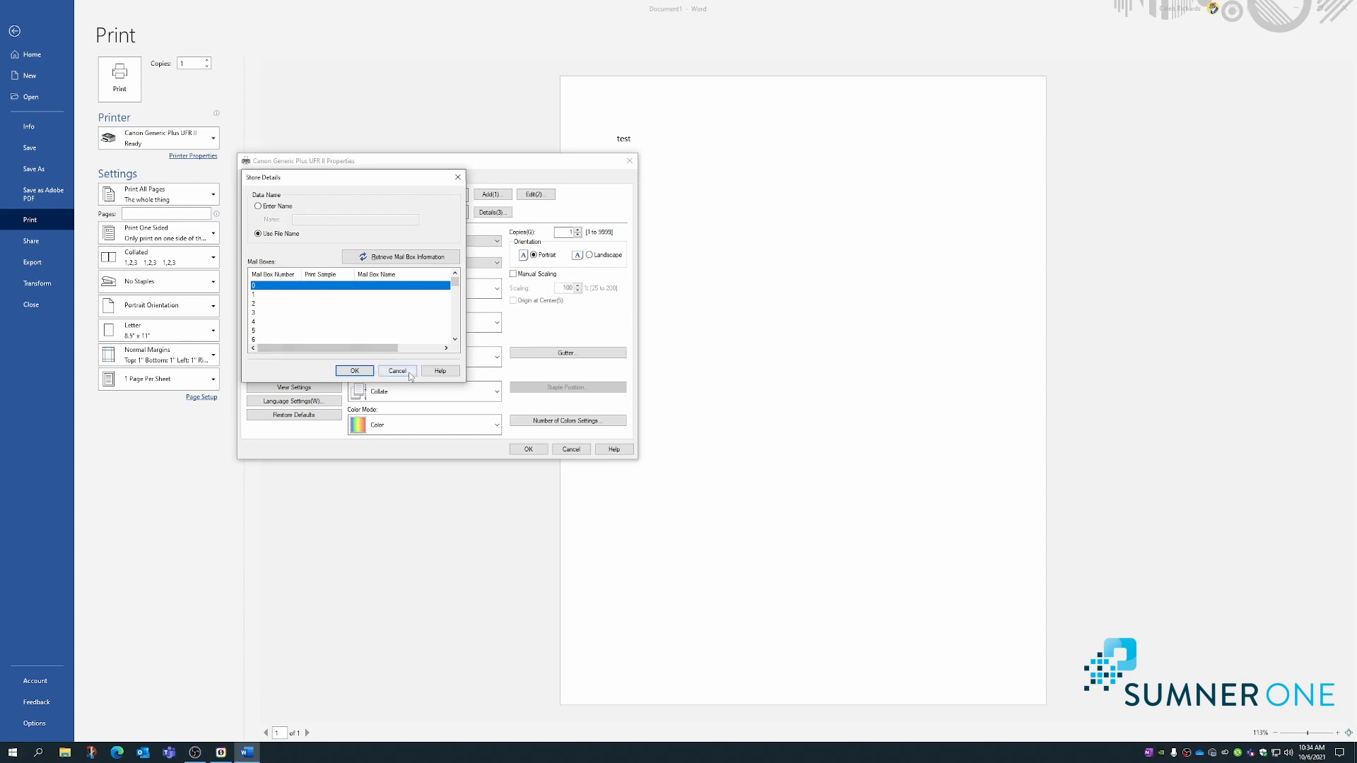
left_click(396, 371)
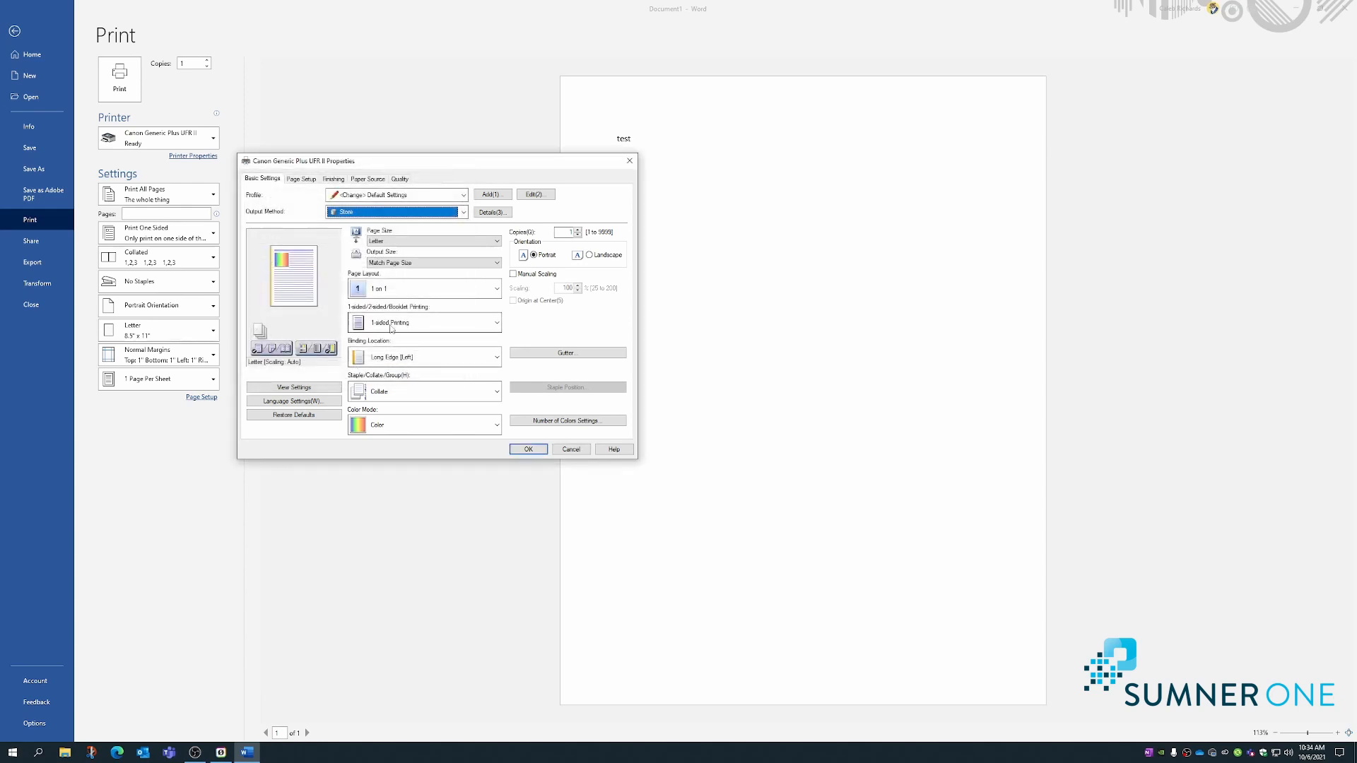
left_click(496, 323)
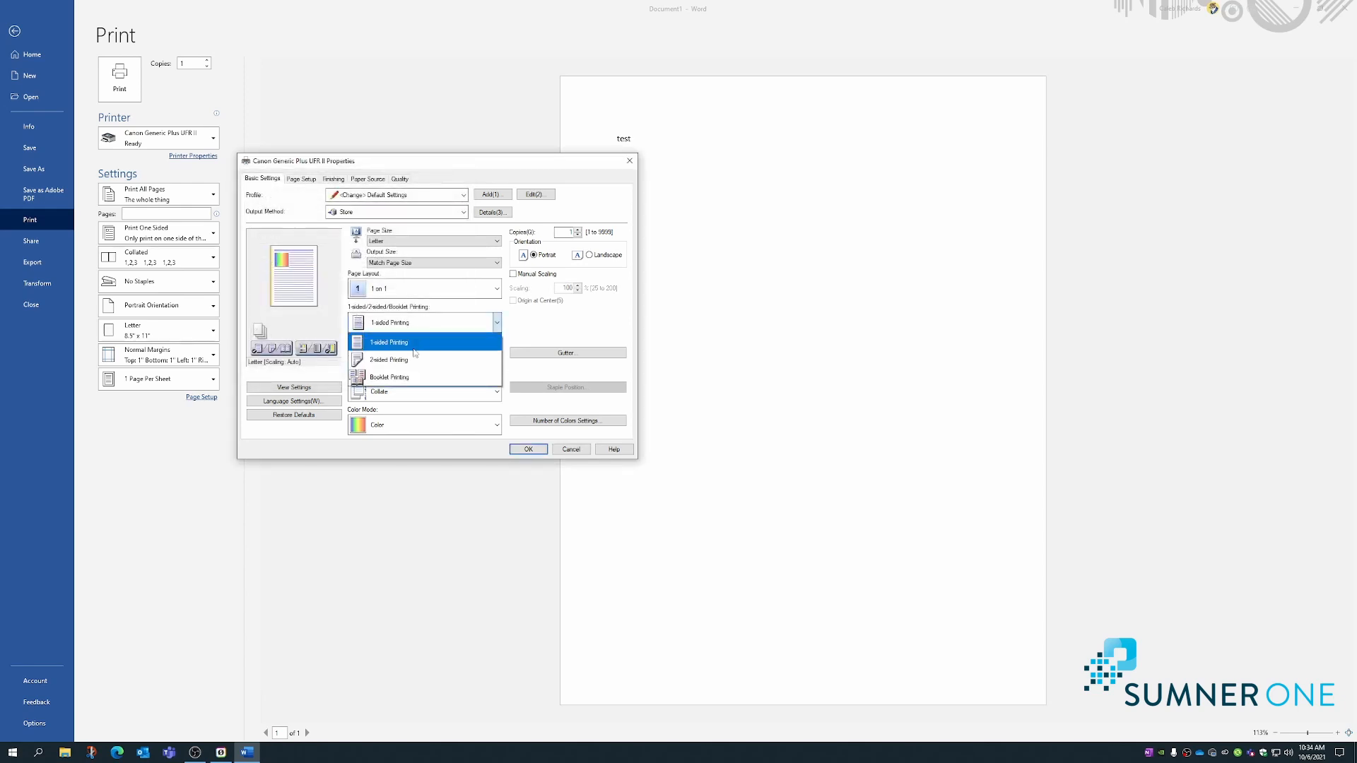
left_click(388, 342)
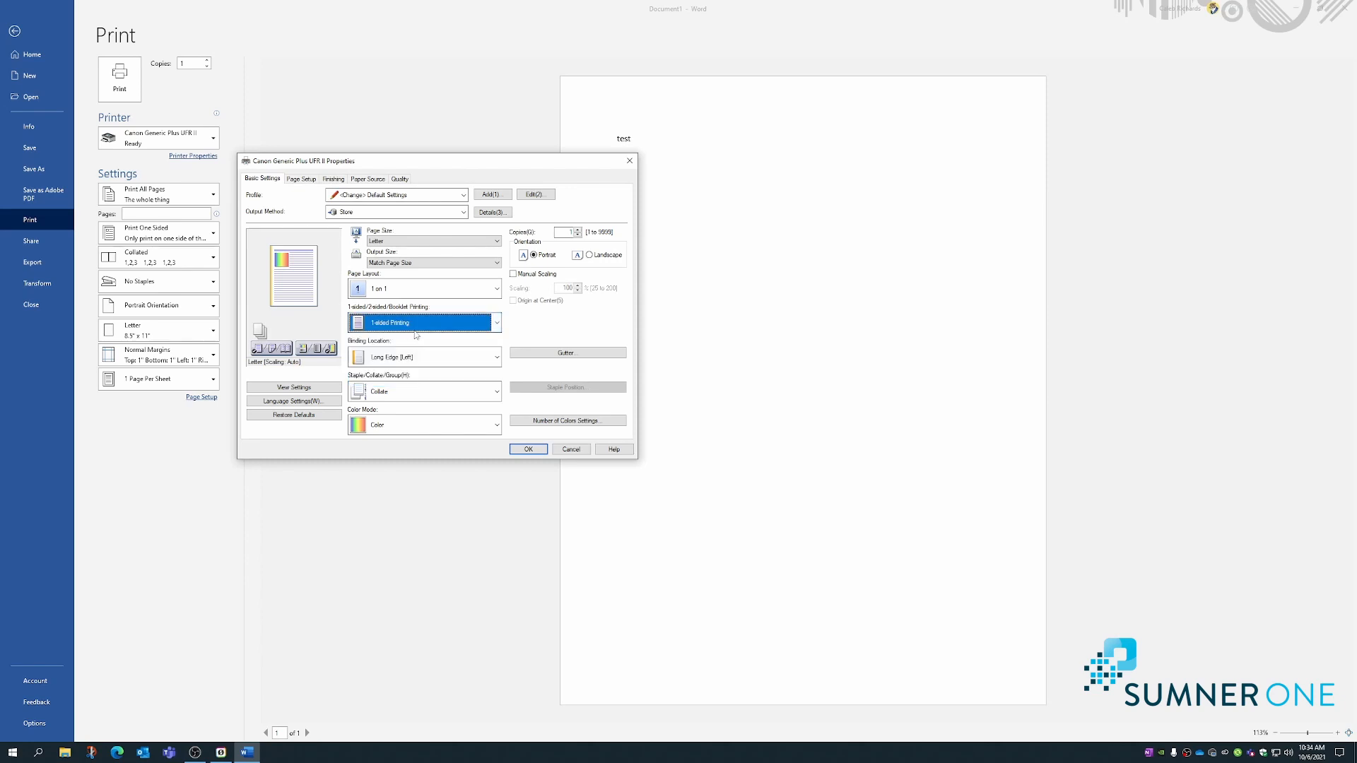
left_click(494, 356)
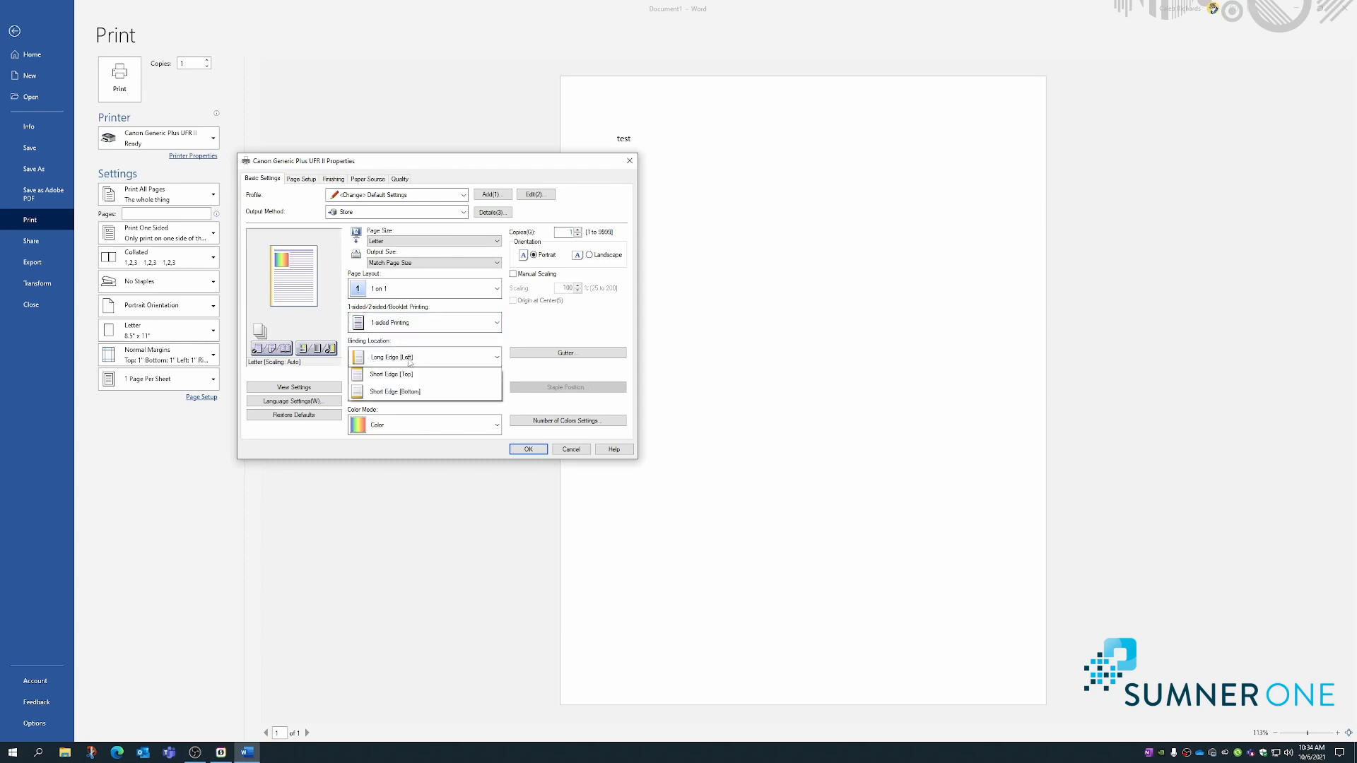
left_click(496, 356)
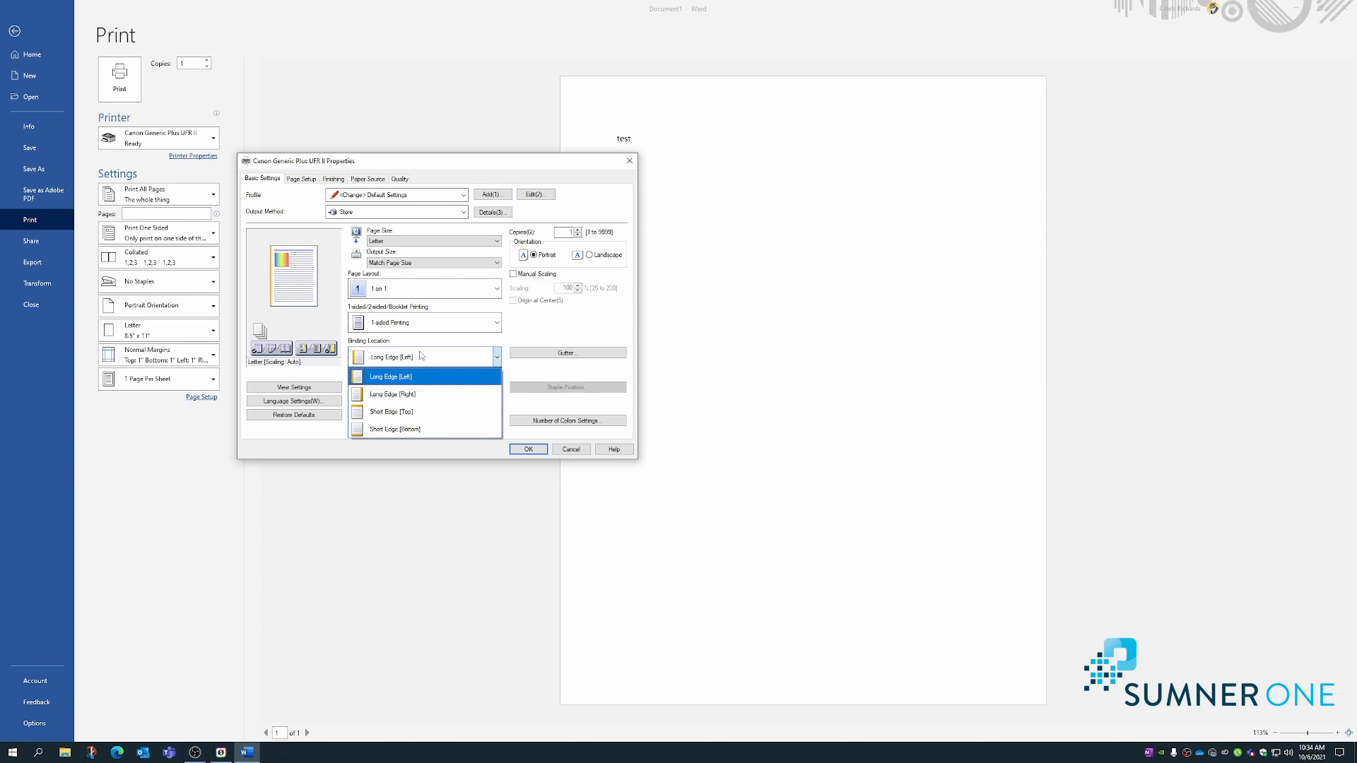
left_click(391, 375)
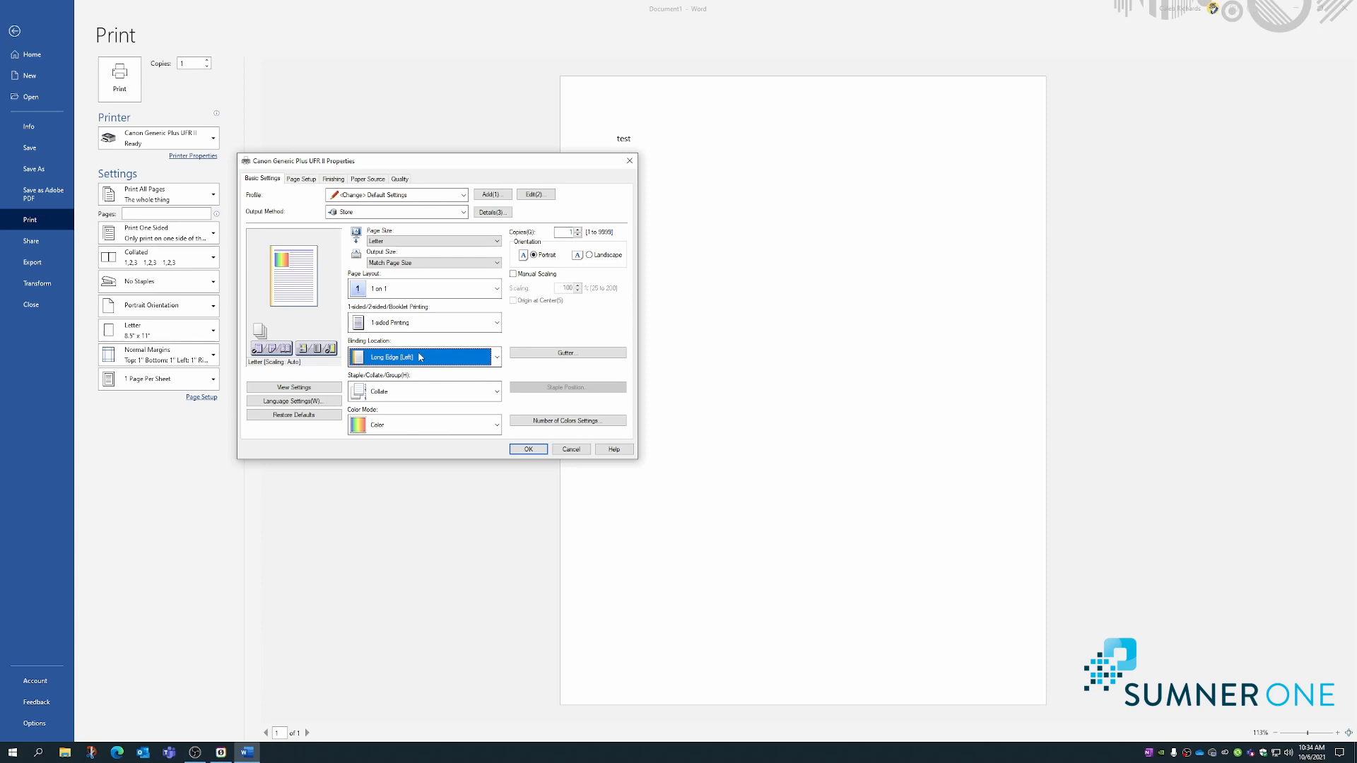
left_click(496, 357)
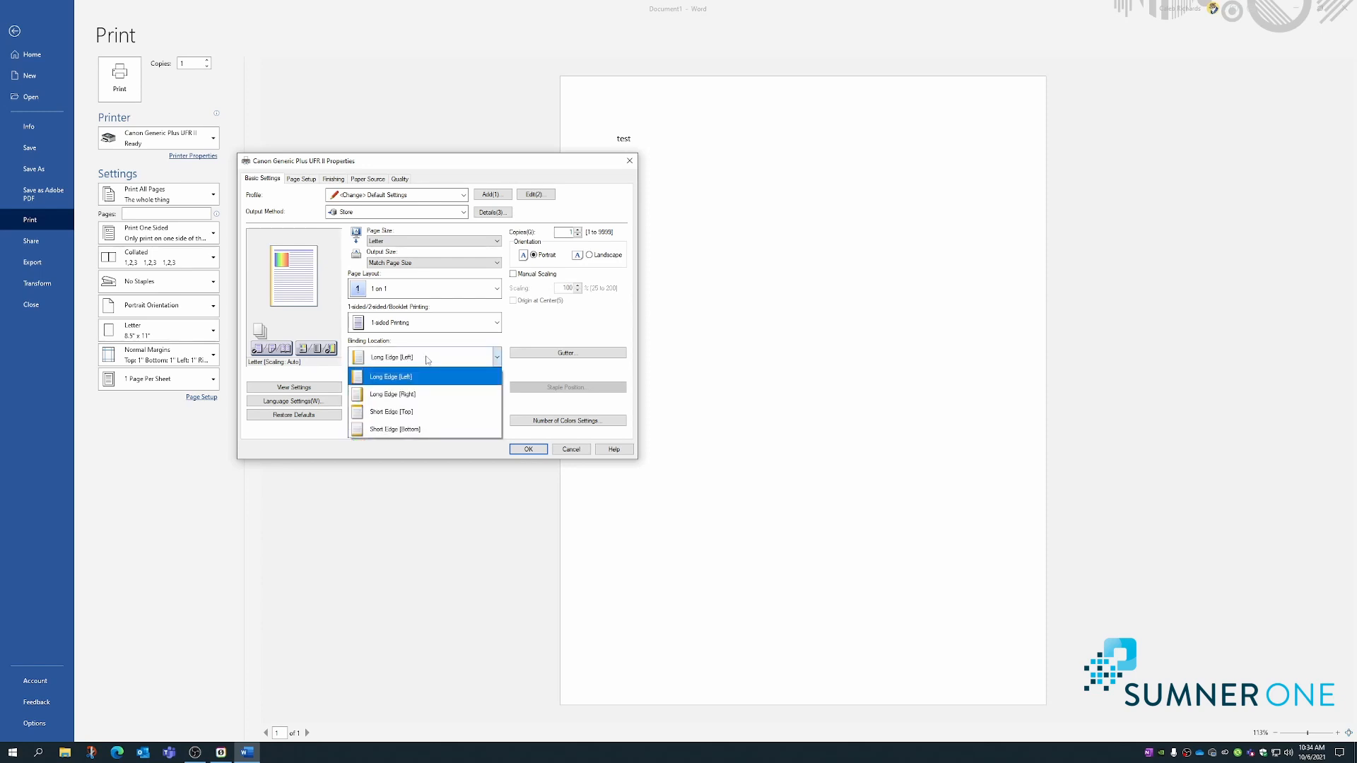
left_click(390, 376)
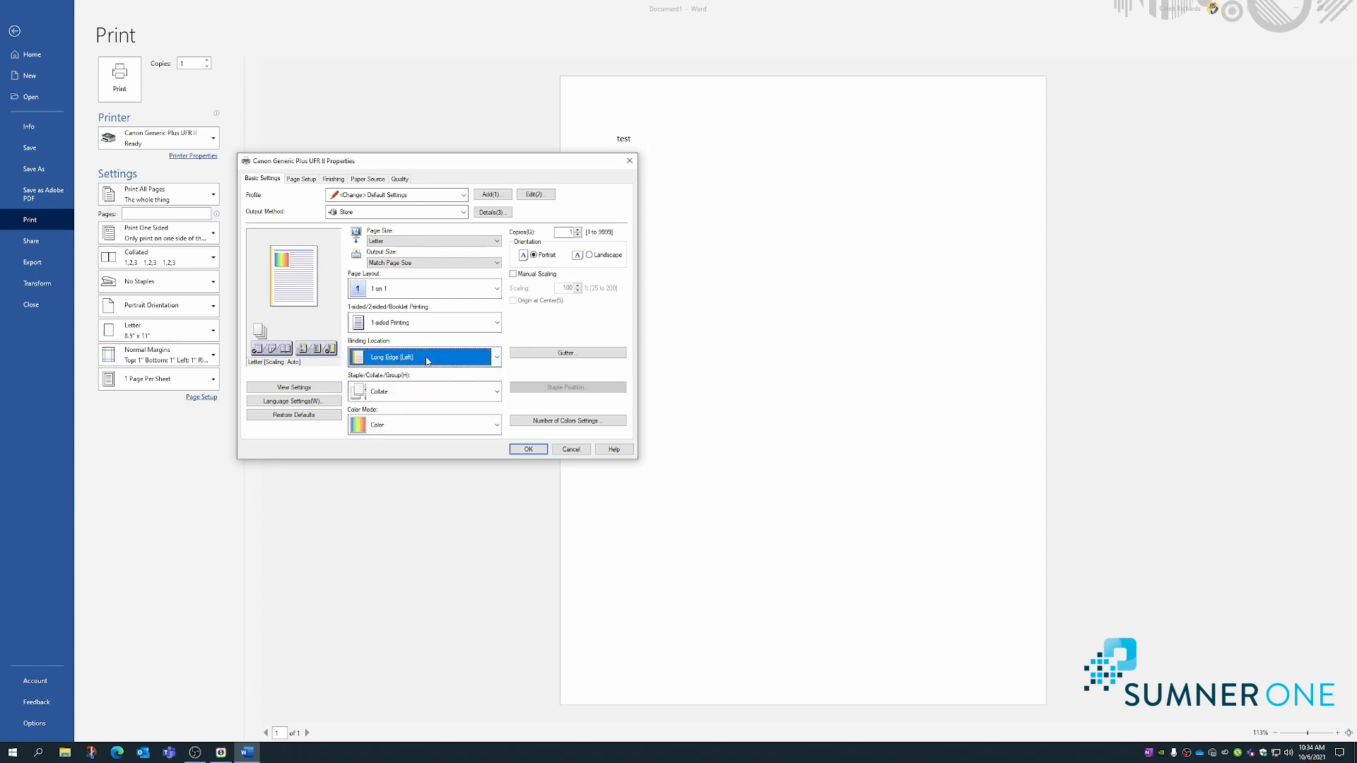
mouse_move(376, 398)
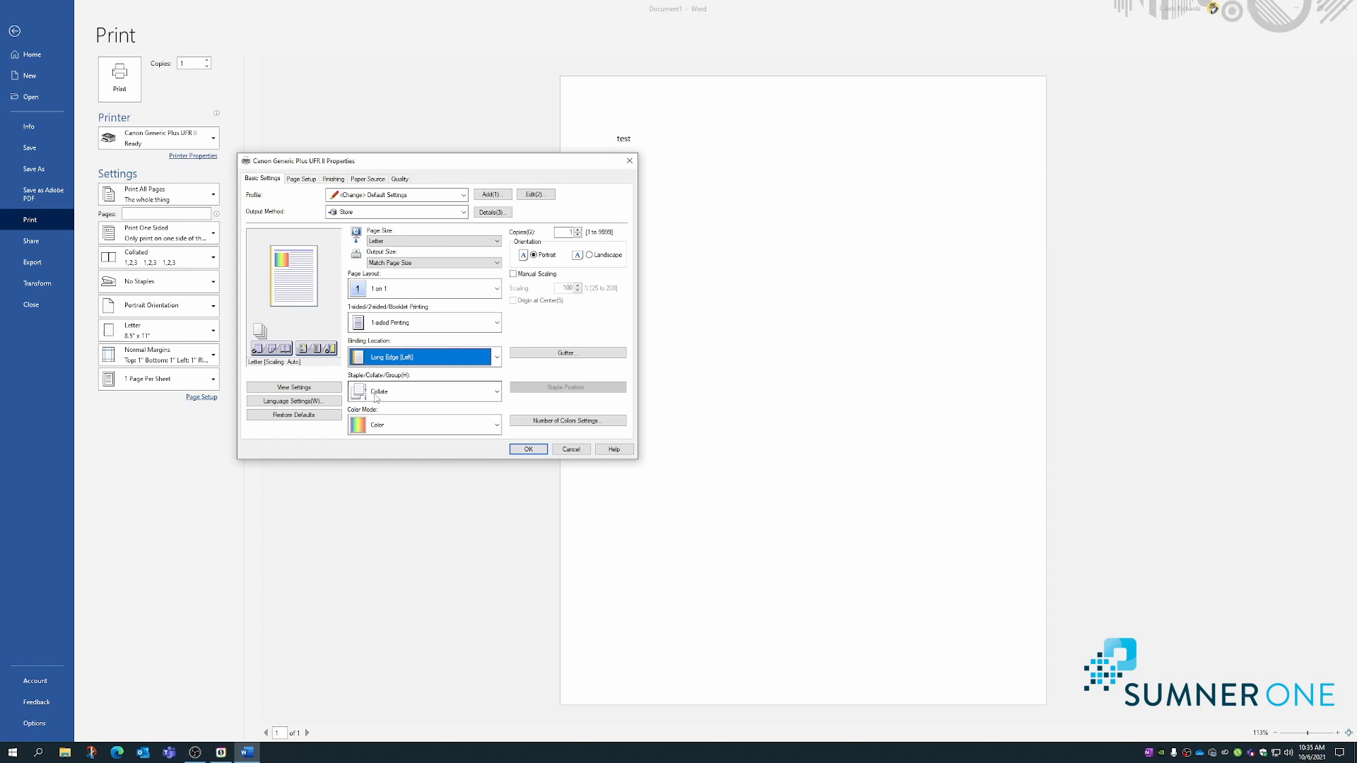
left_click(496, 390)
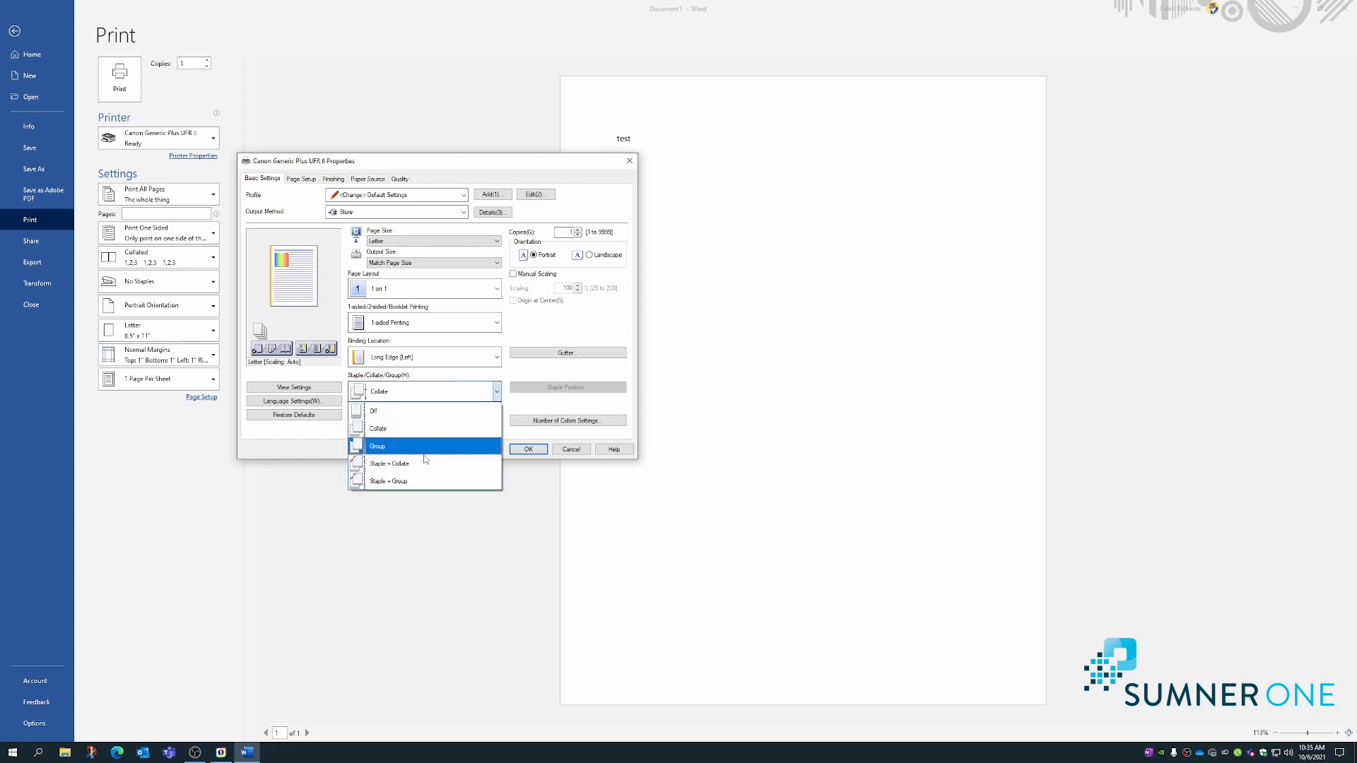
left_click(378, 428)
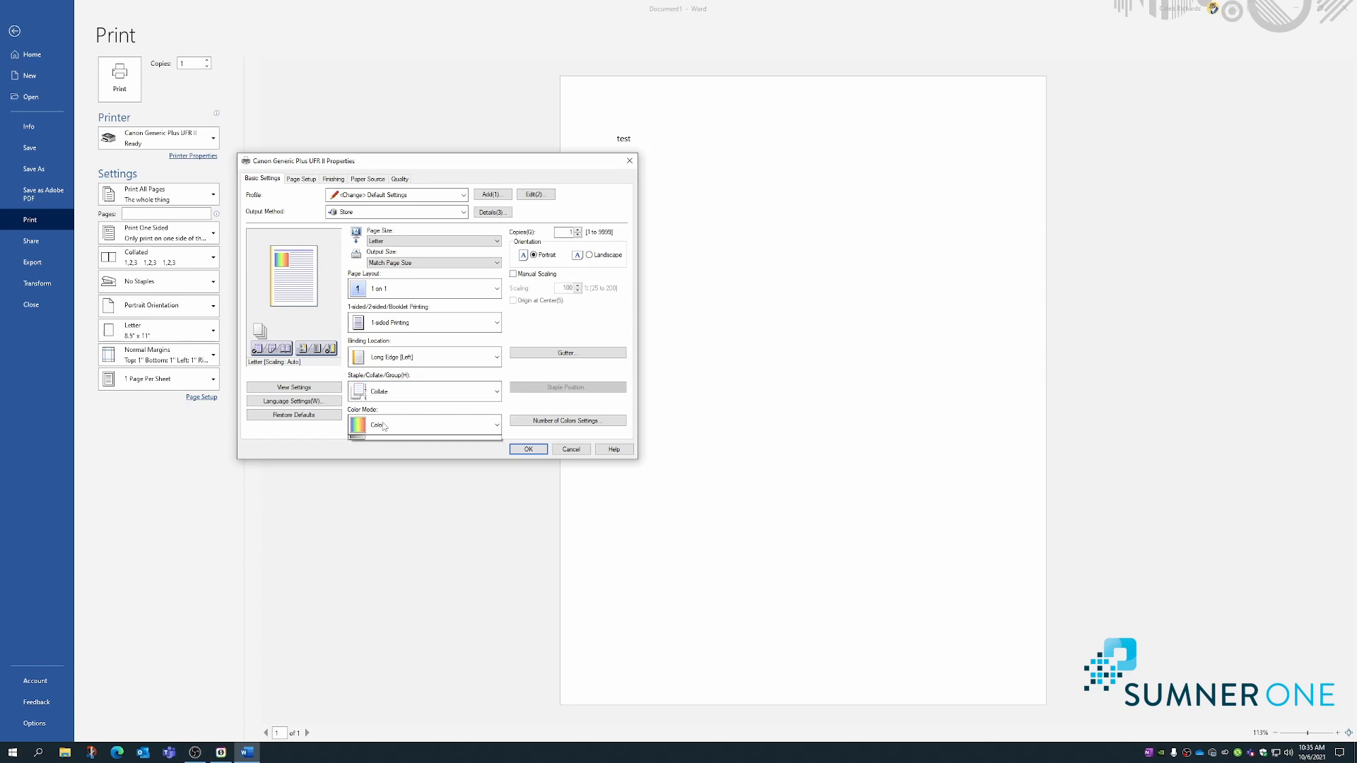
left_click(496, 424)
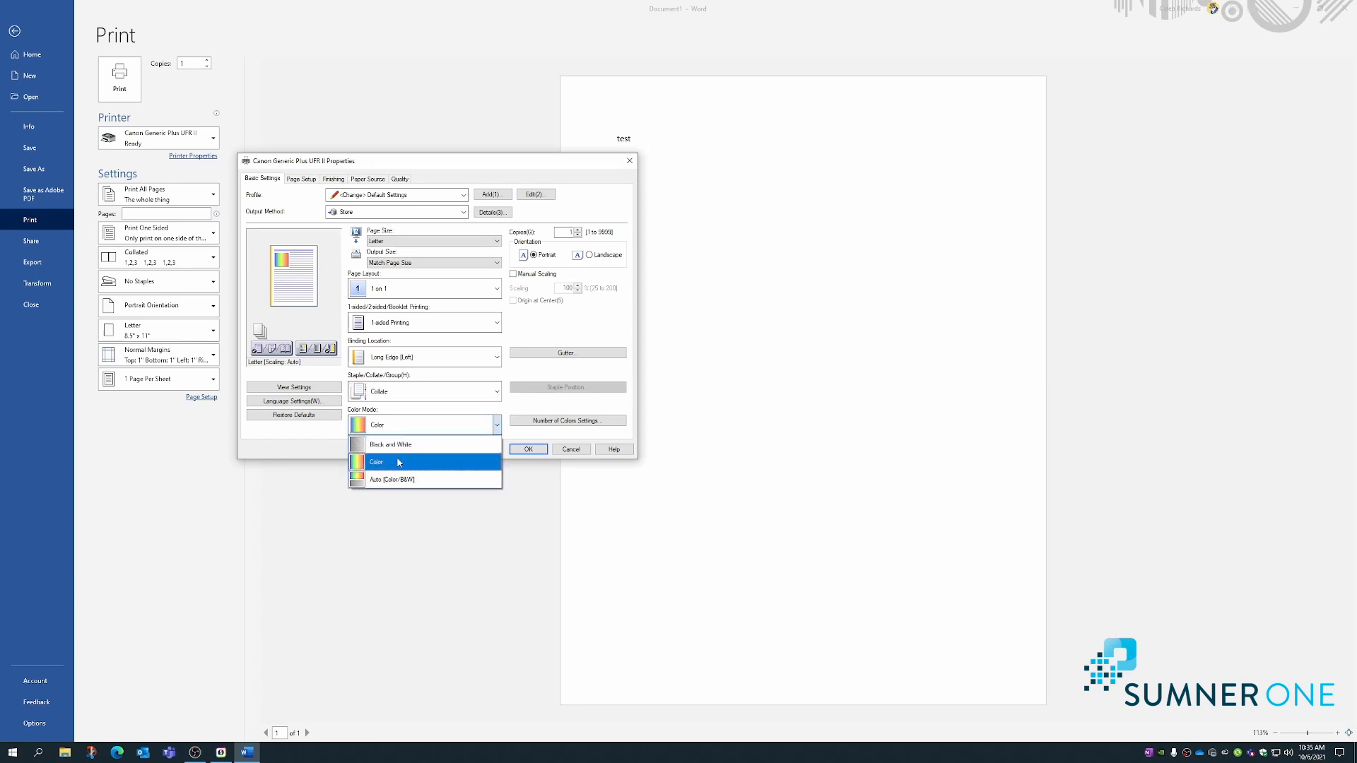
left_click(397, 462)
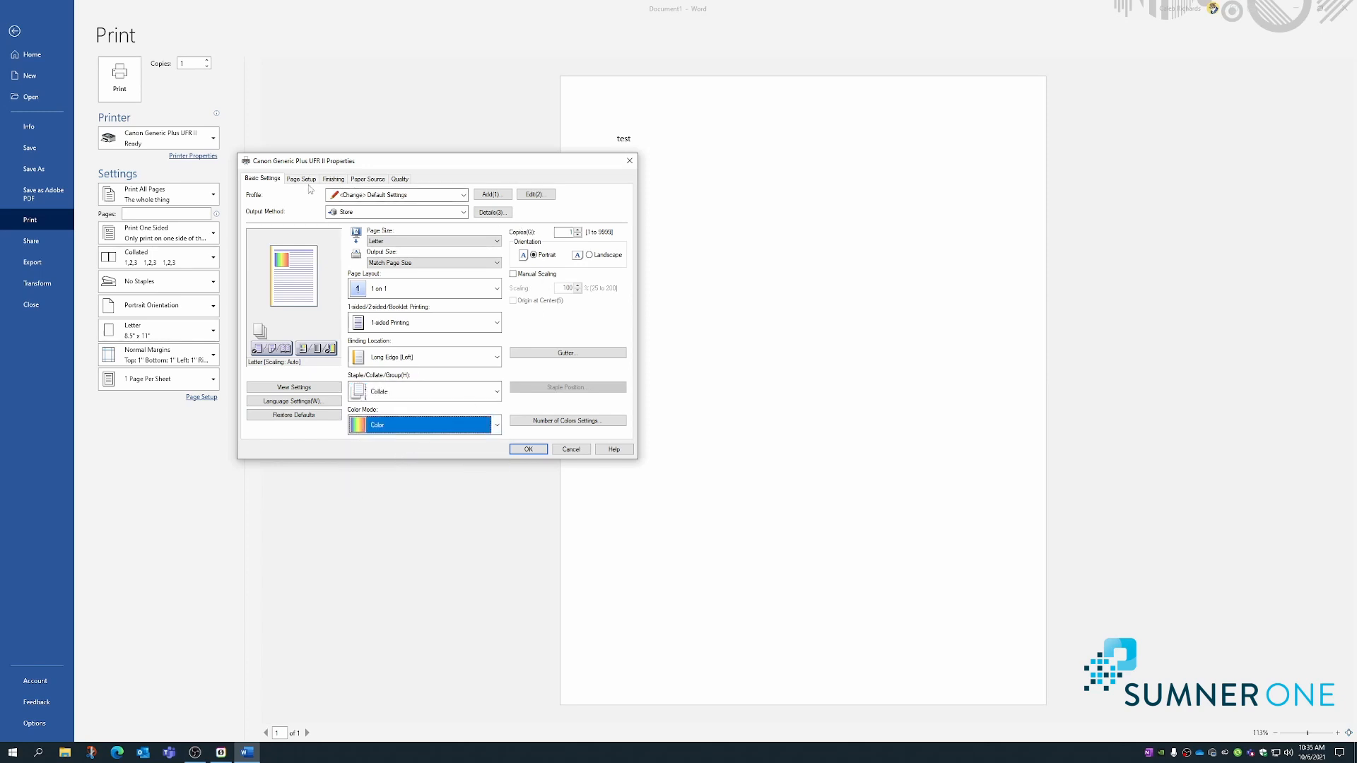
Enable Watermark on the Page Setup tab and browse the available watermark texts.
left_click(300, 179)
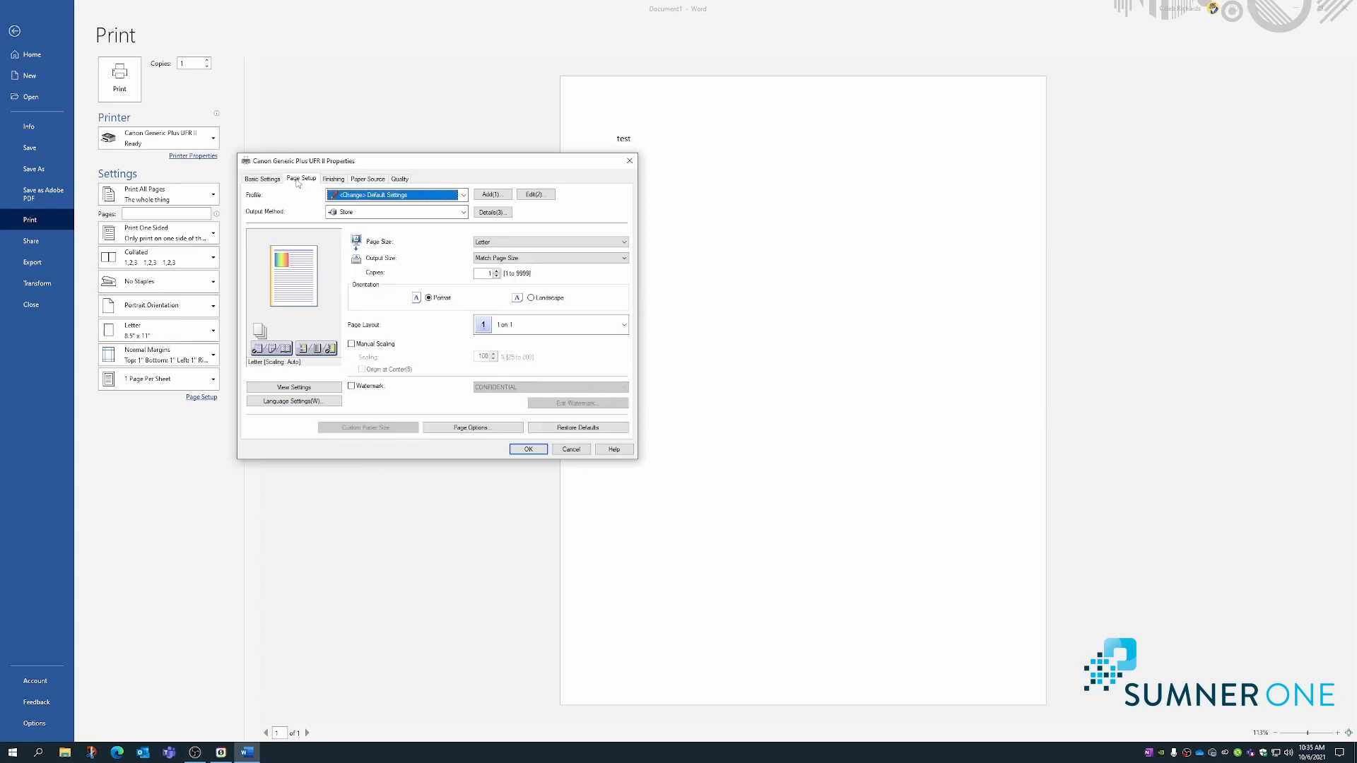
mouse_move(397, 296)
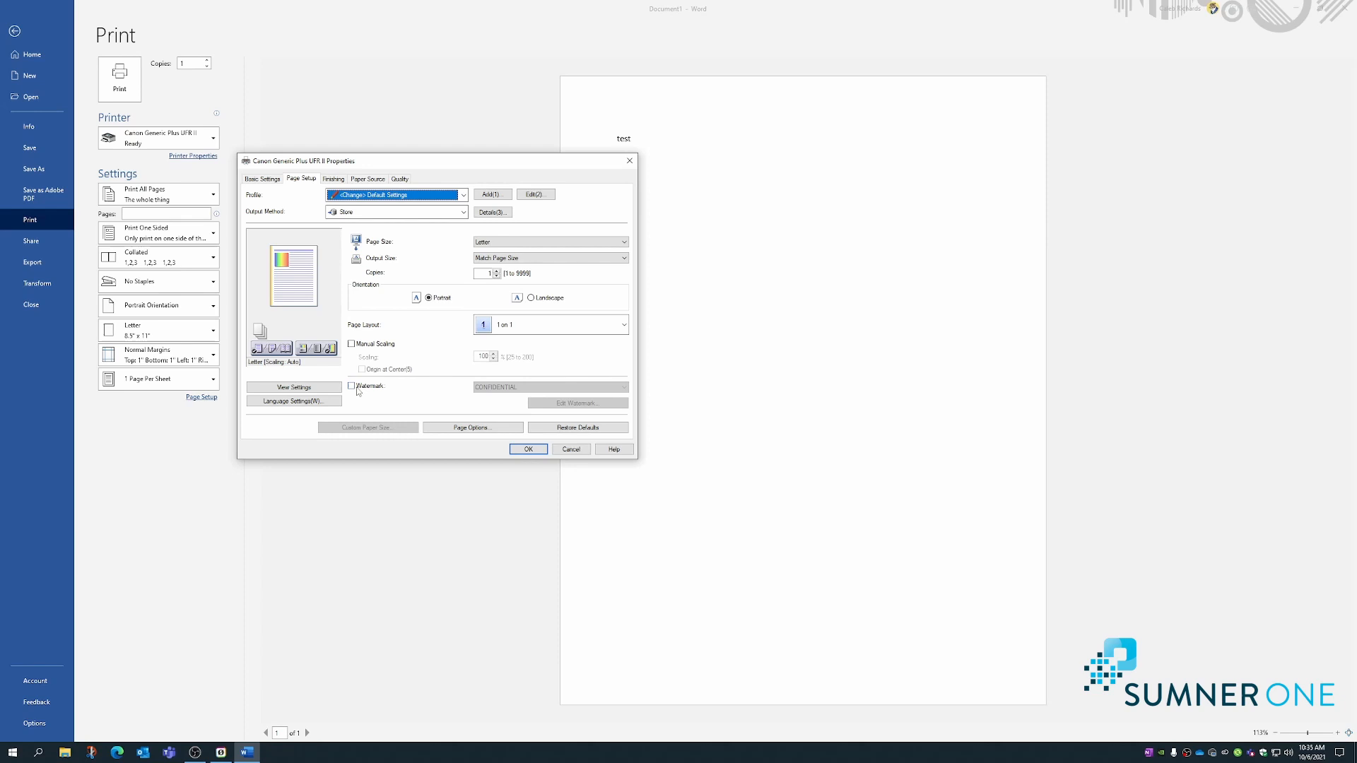
left_click(352, 386)
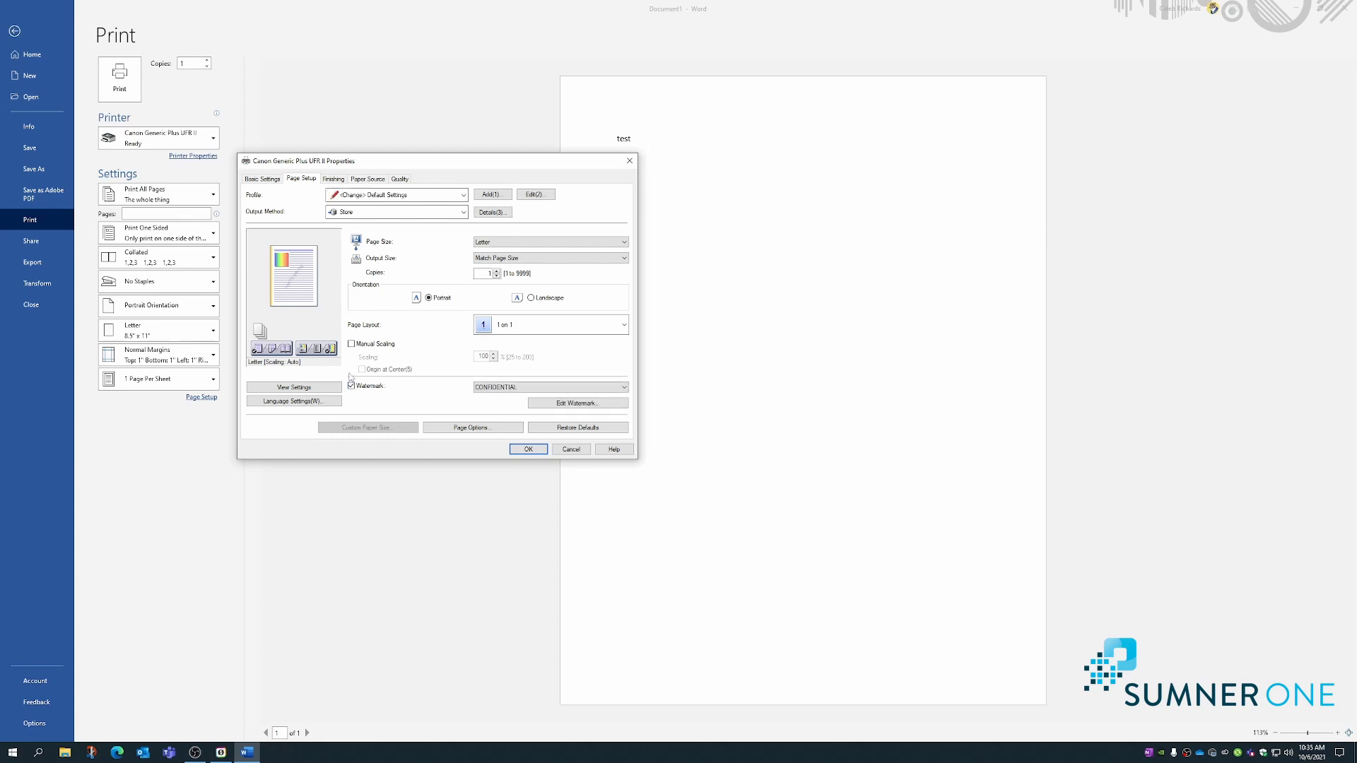
left_click(622, 387)
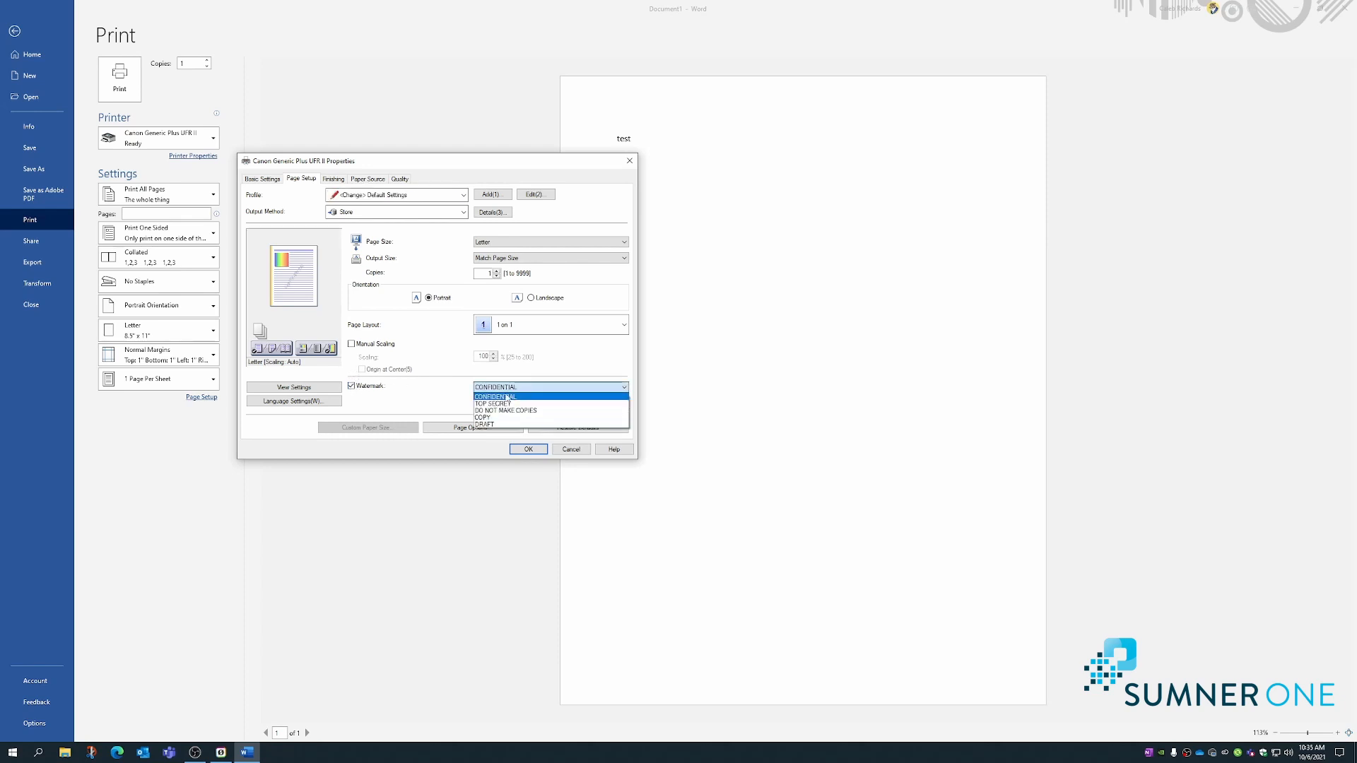
left_click(494, 402)
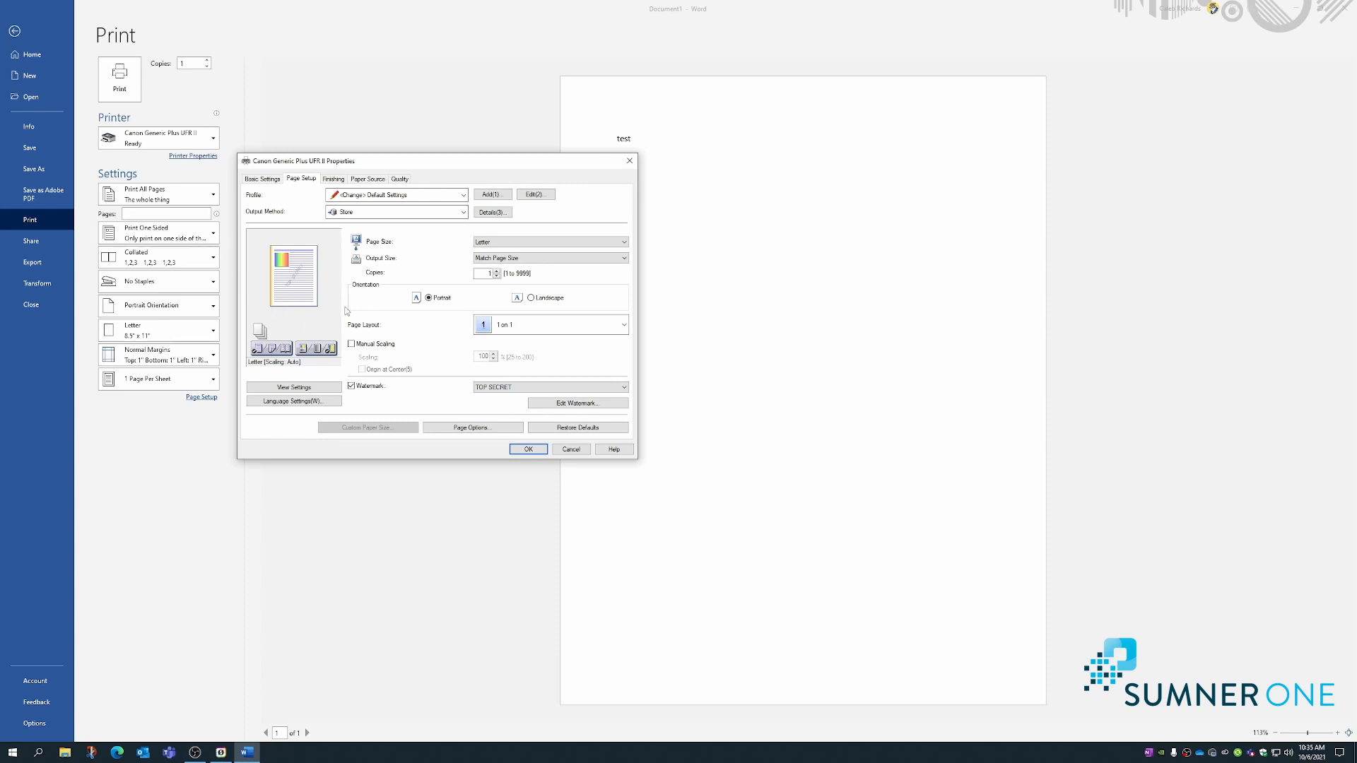
mouse_move(448, 392)
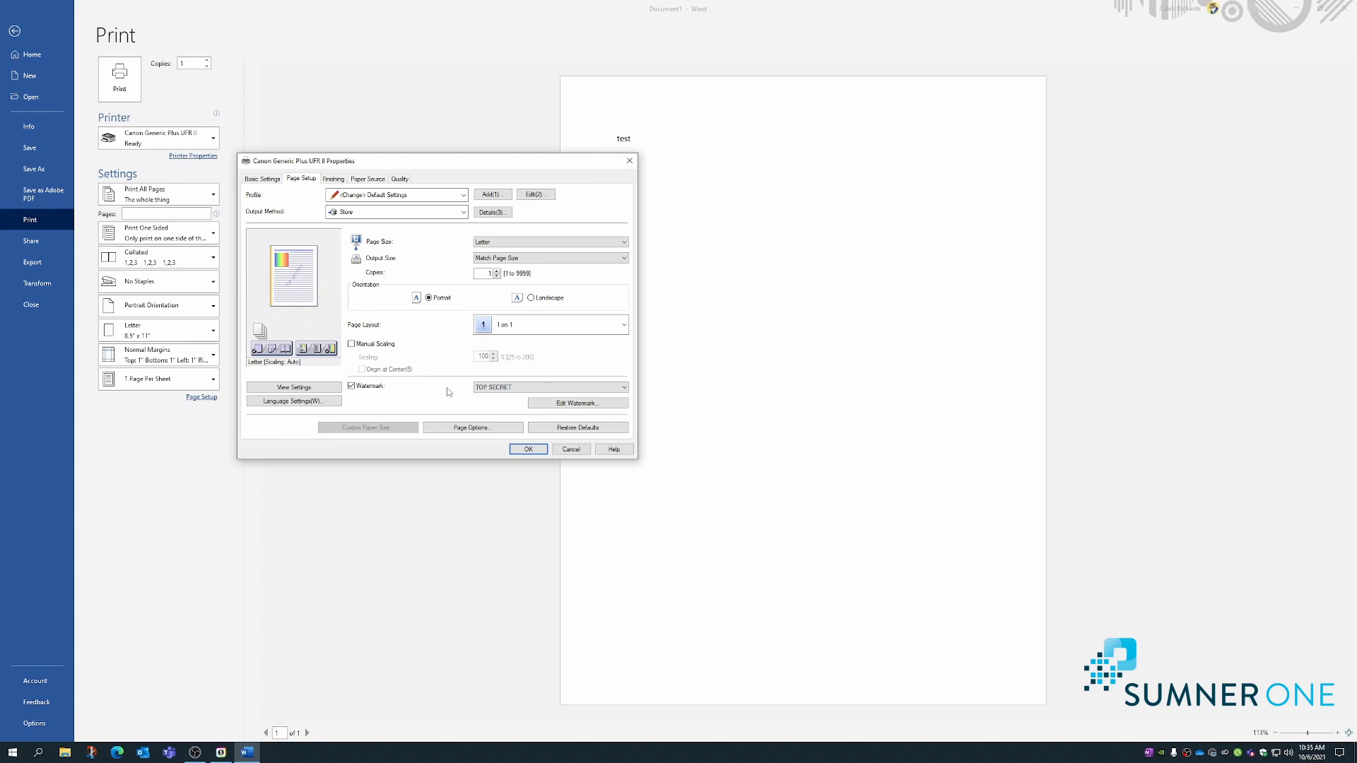
left_click(576, 404)
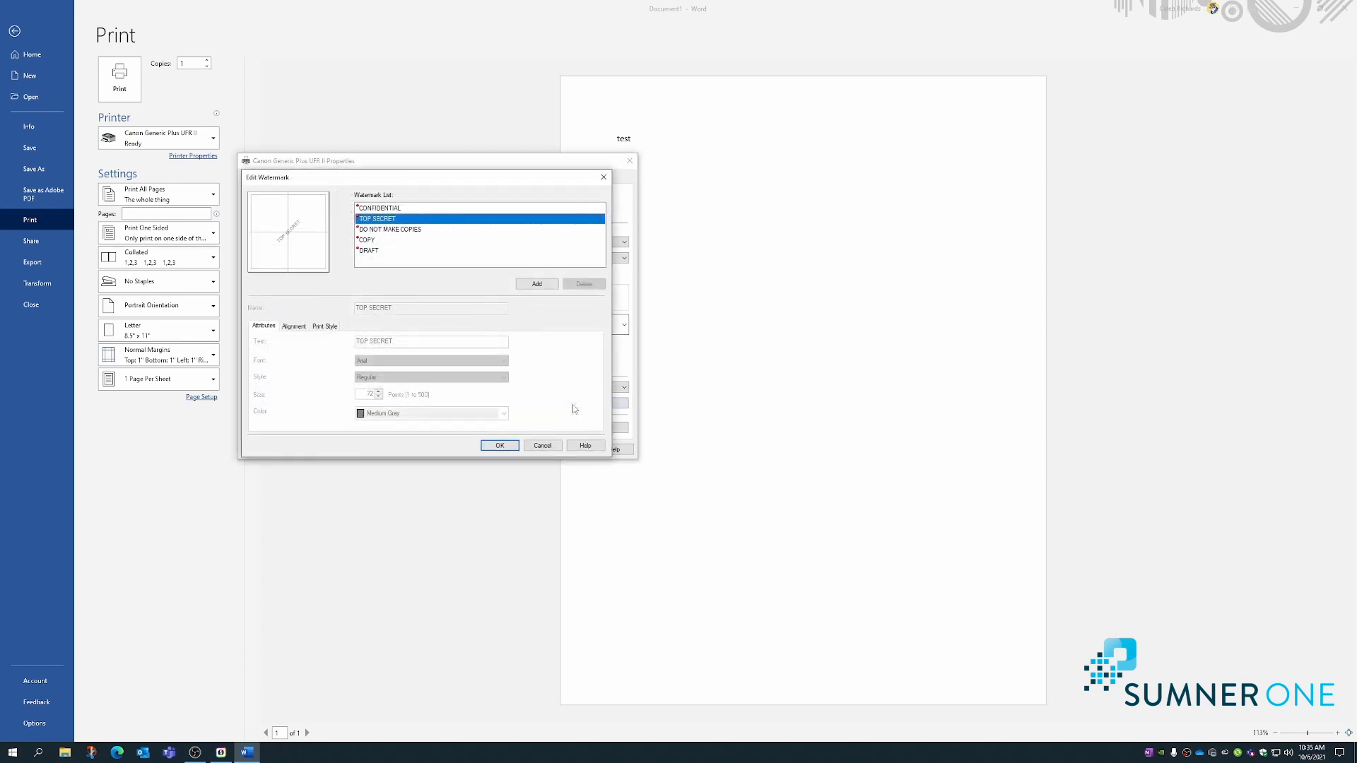
left_click(536, 284)
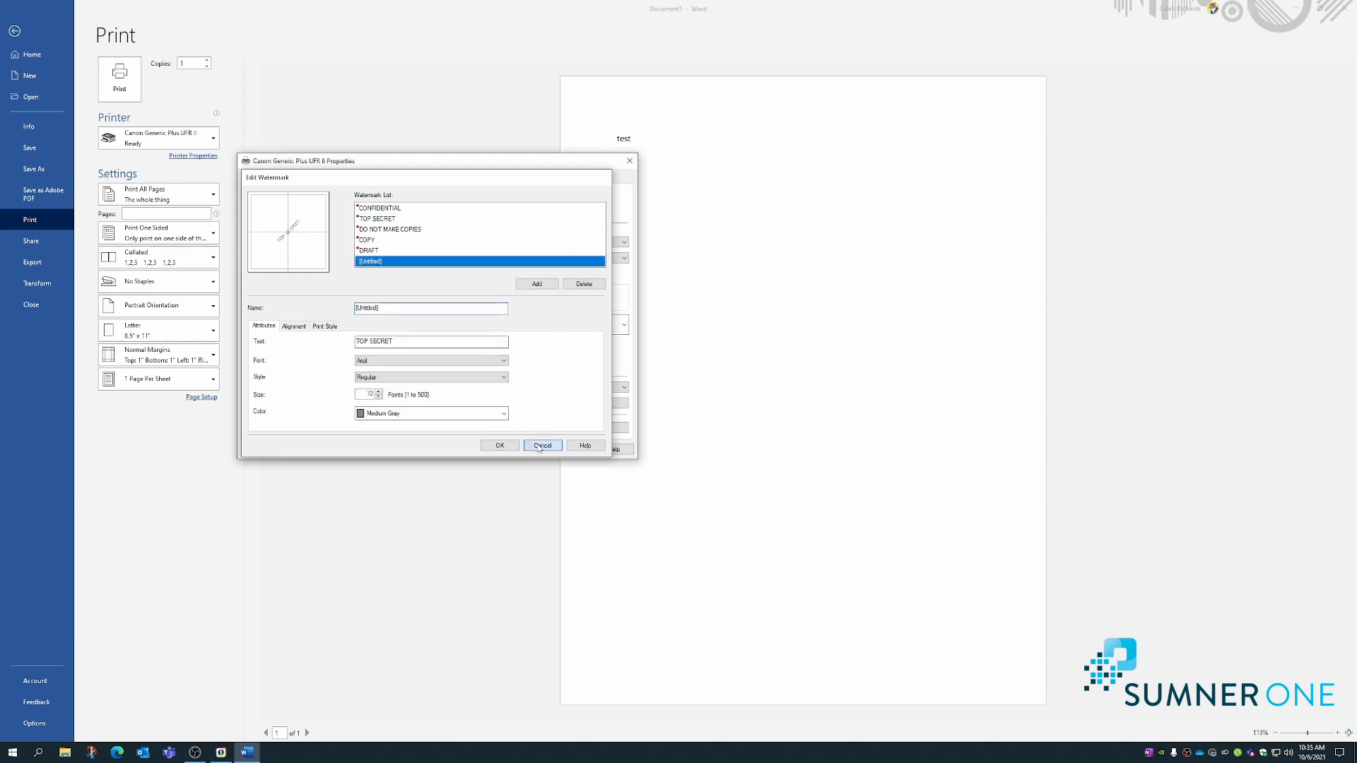
left_click(542, 445)
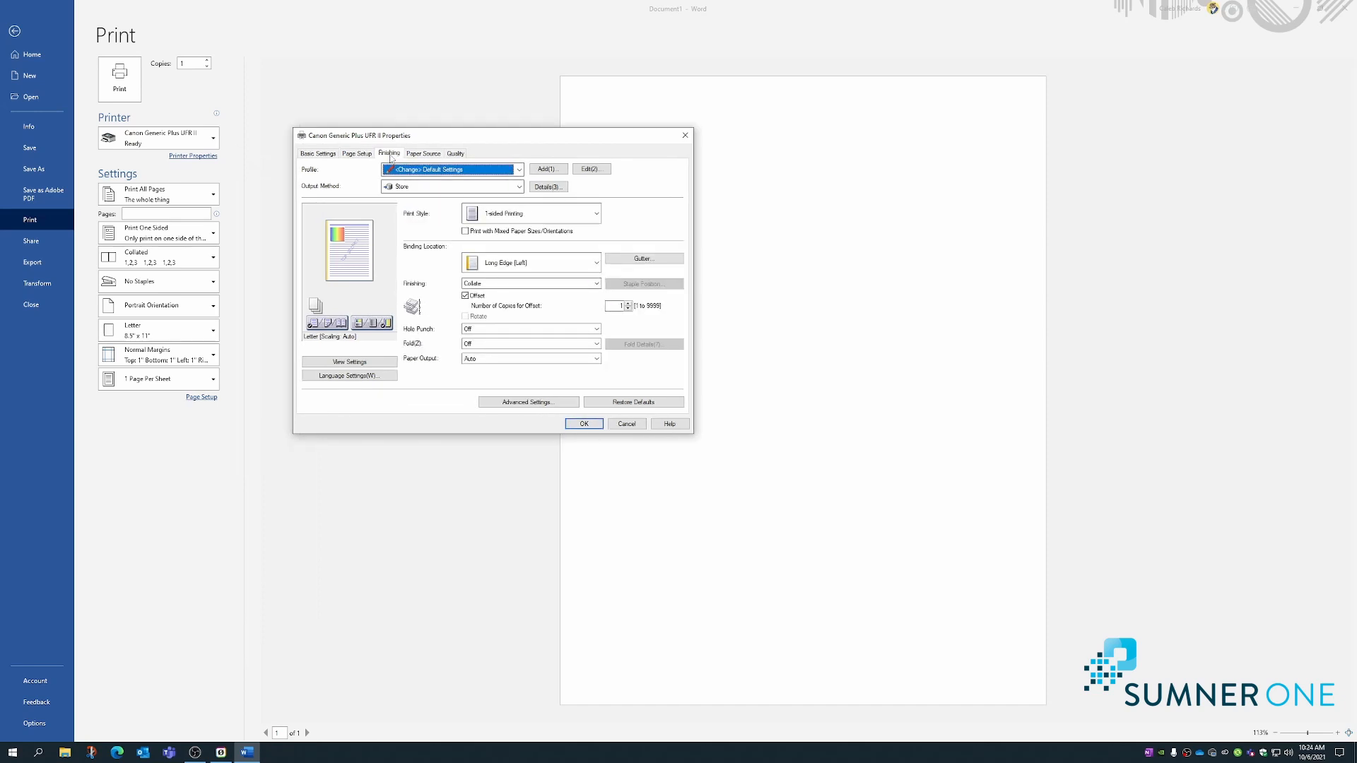
mouse_move(448, 276)
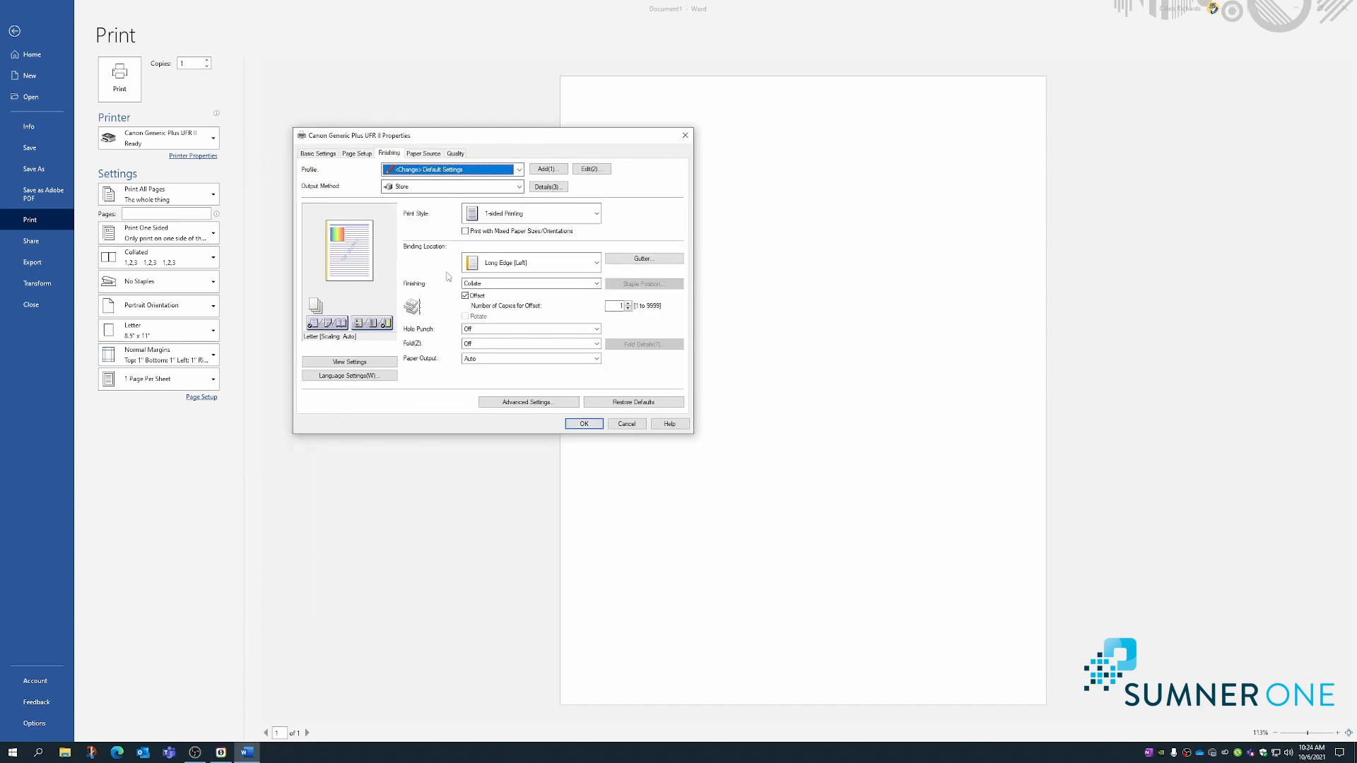
mouse_move(438, 300)
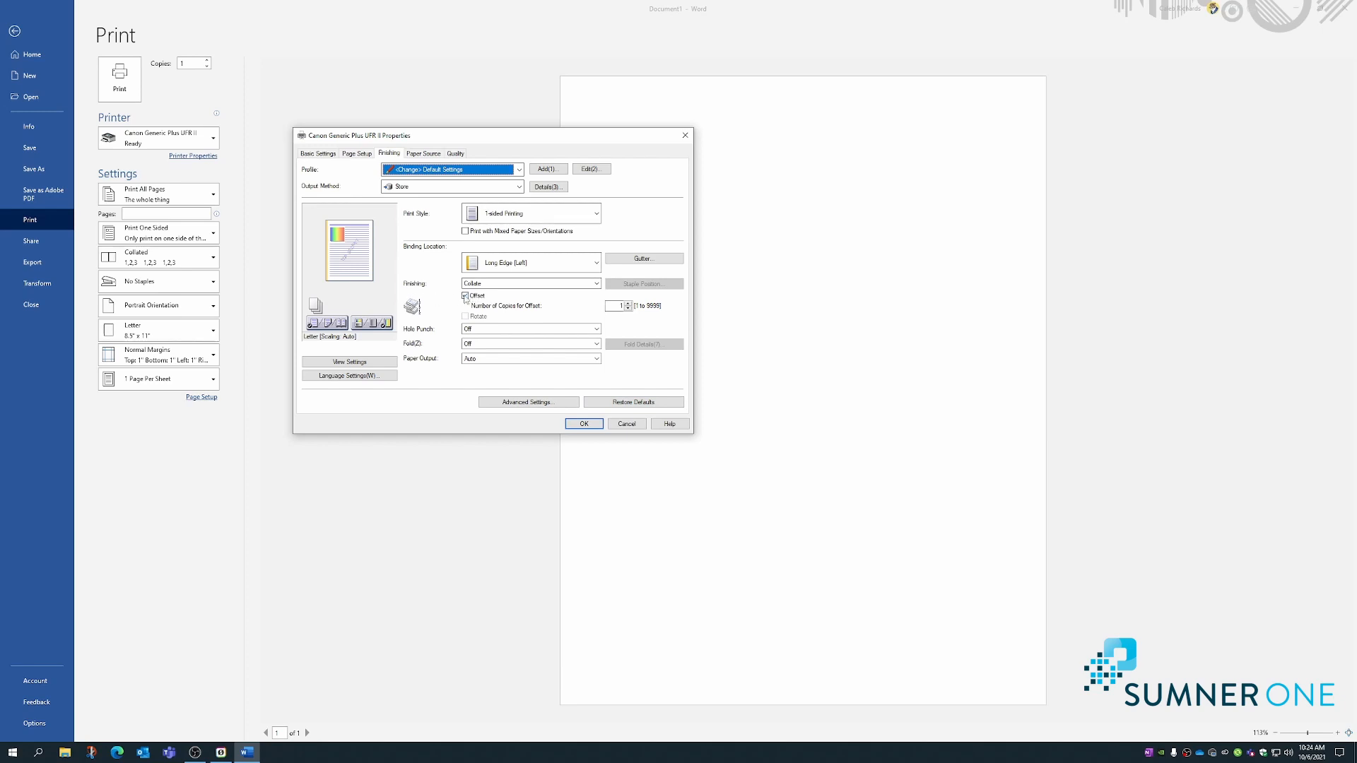
Review the Finishing tab: Collate with Offset enabled, no holes or folds.
left_click(465, 296)
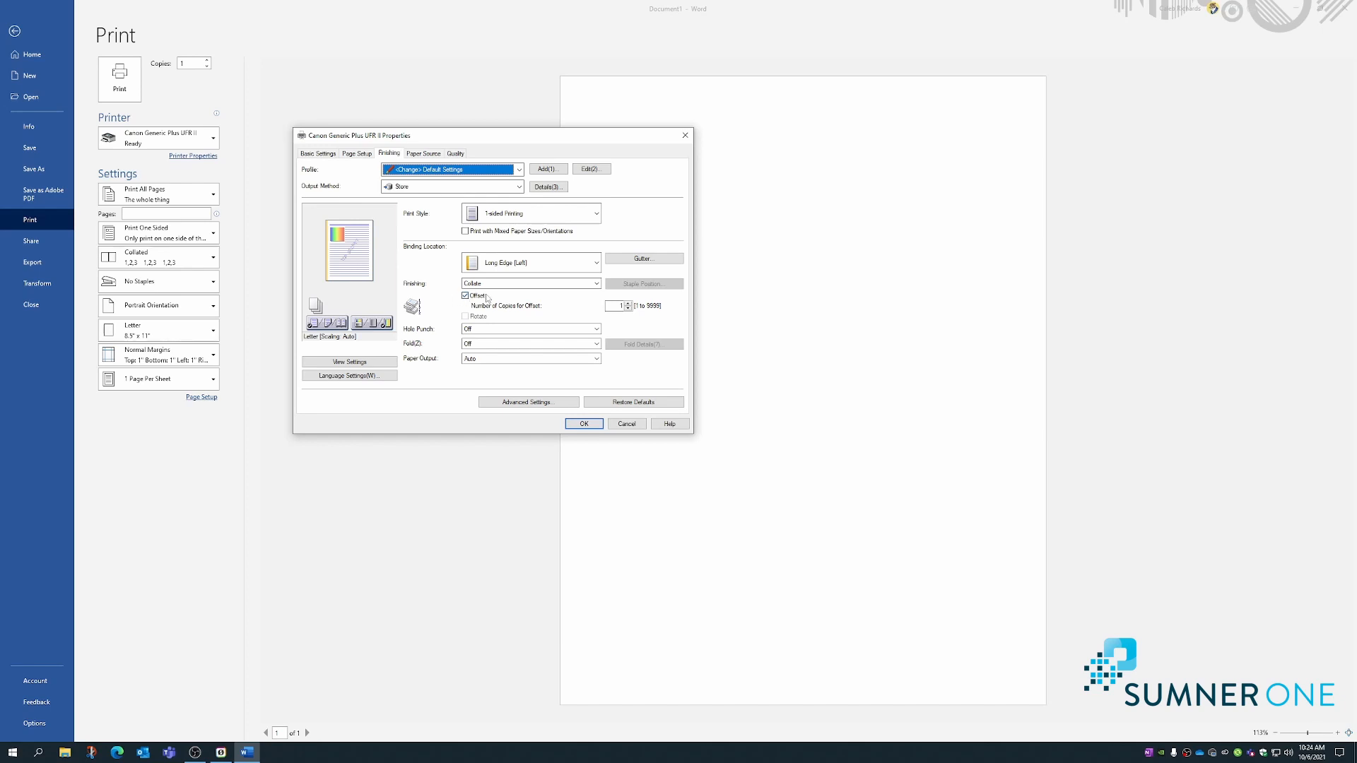
mouse_move(461, 328)
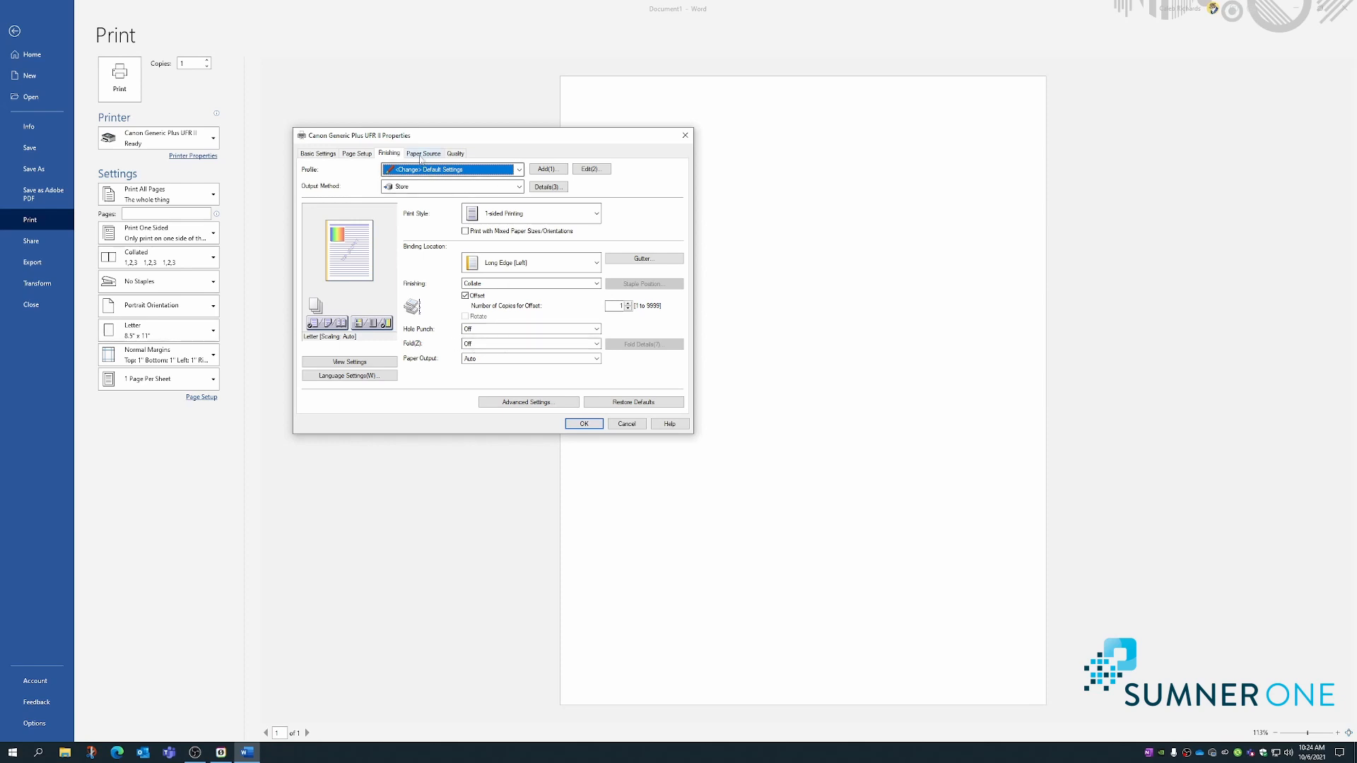
Visit the Paper Source tab, then view the Quality tab's General objective settings.
left_click(423, 154)
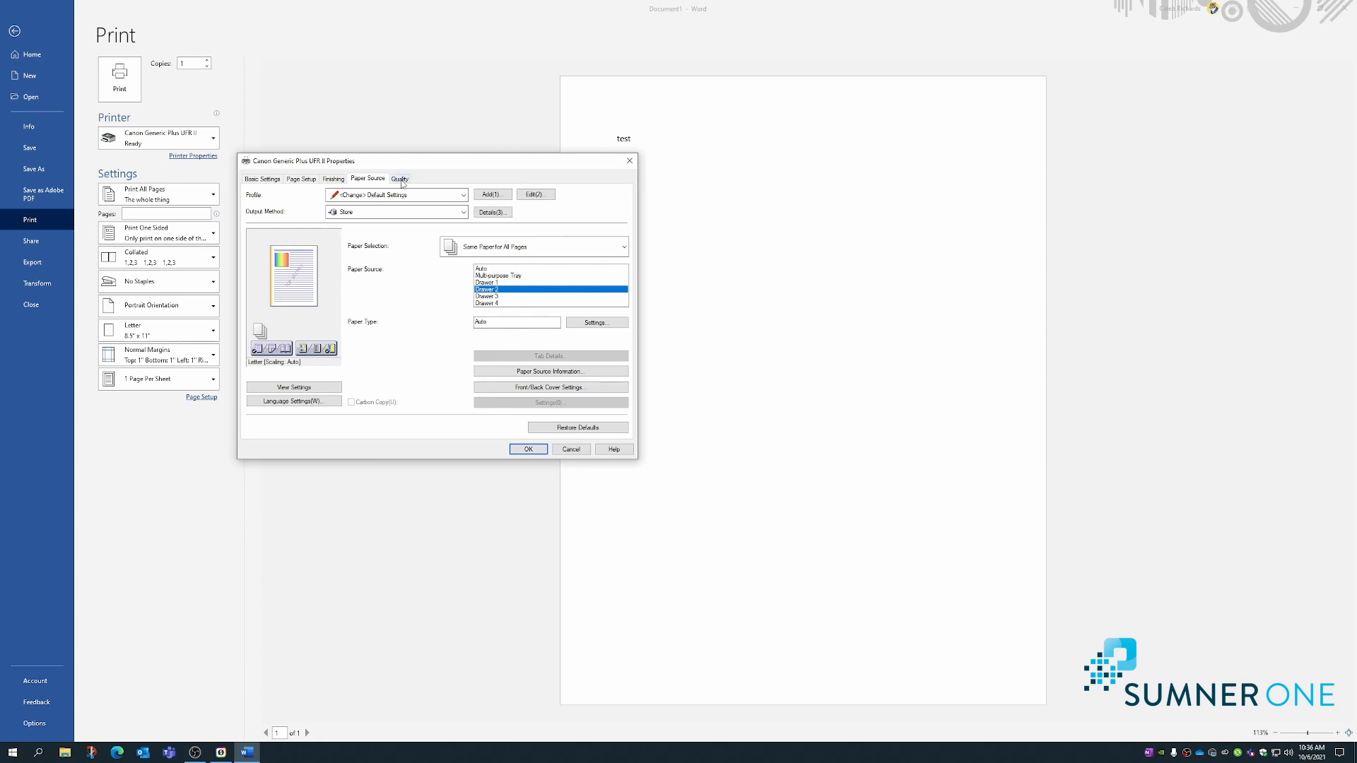
left_click(399, 179)
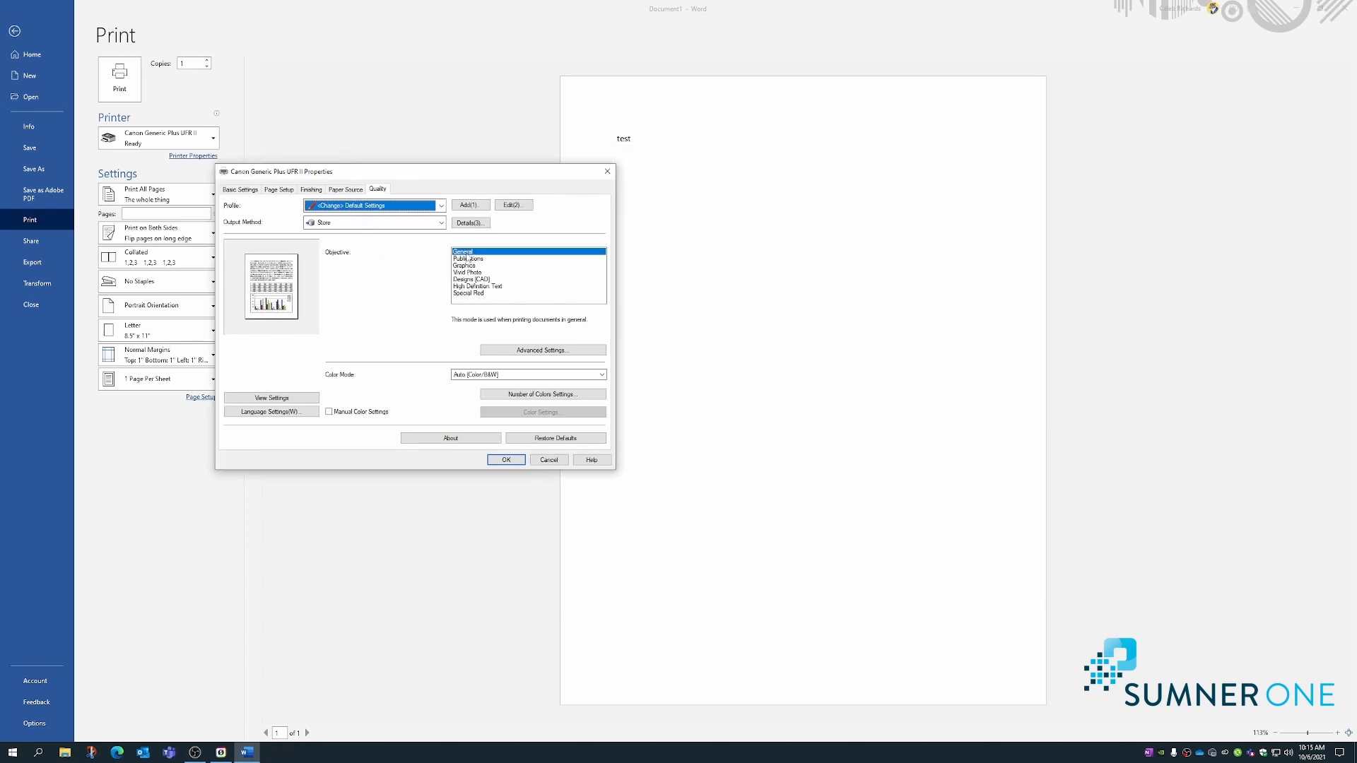
mouse_move(413, 285)
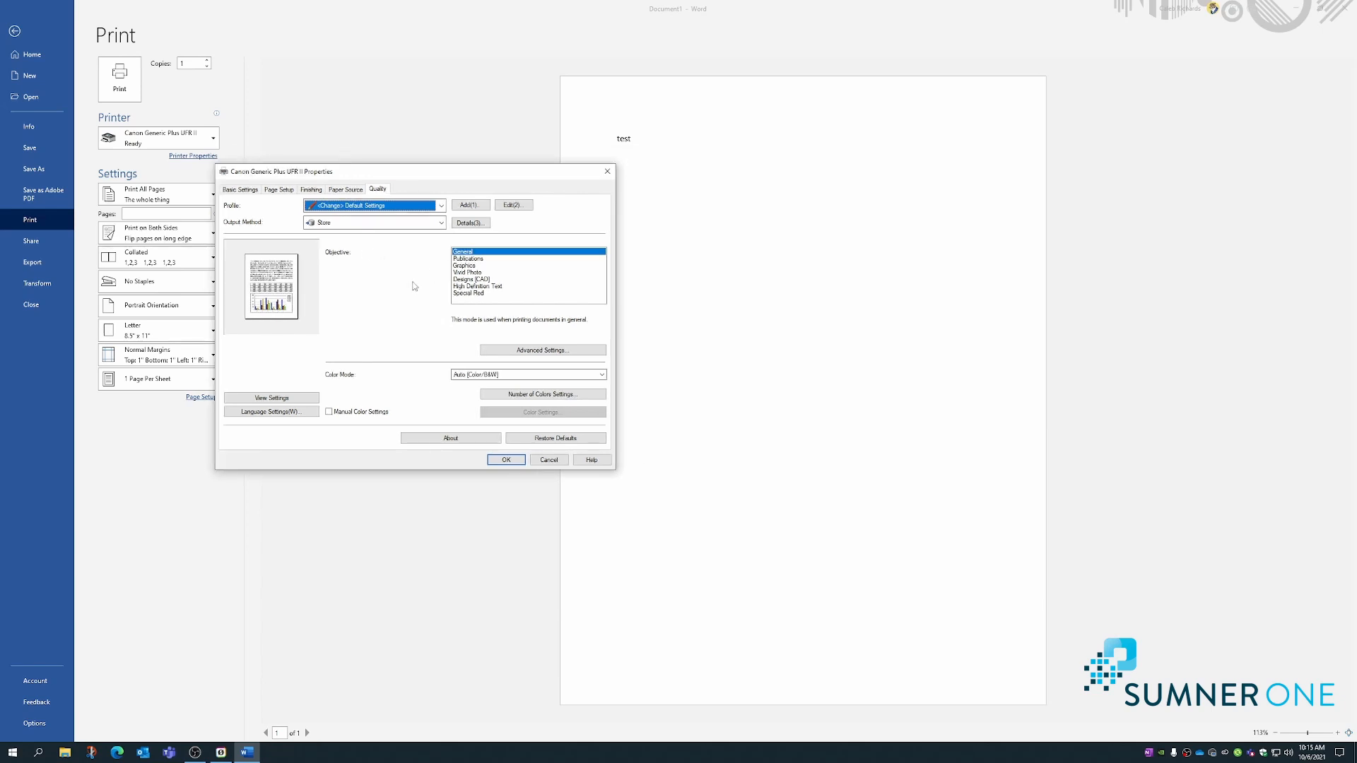
mouse_move(394, 400)
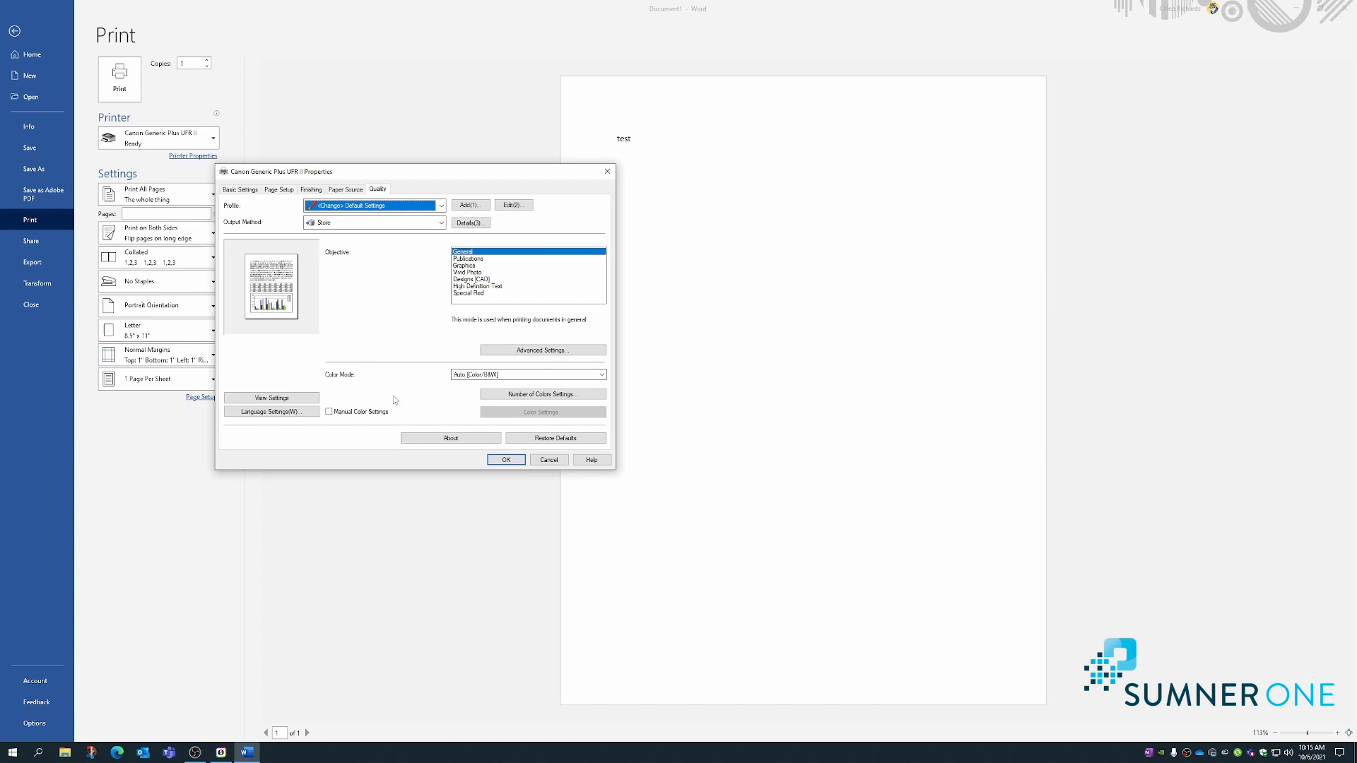
Enable Manual Color Settings, open Color Settings, and cancel without keeping adjustments.
left_click(328, 412)
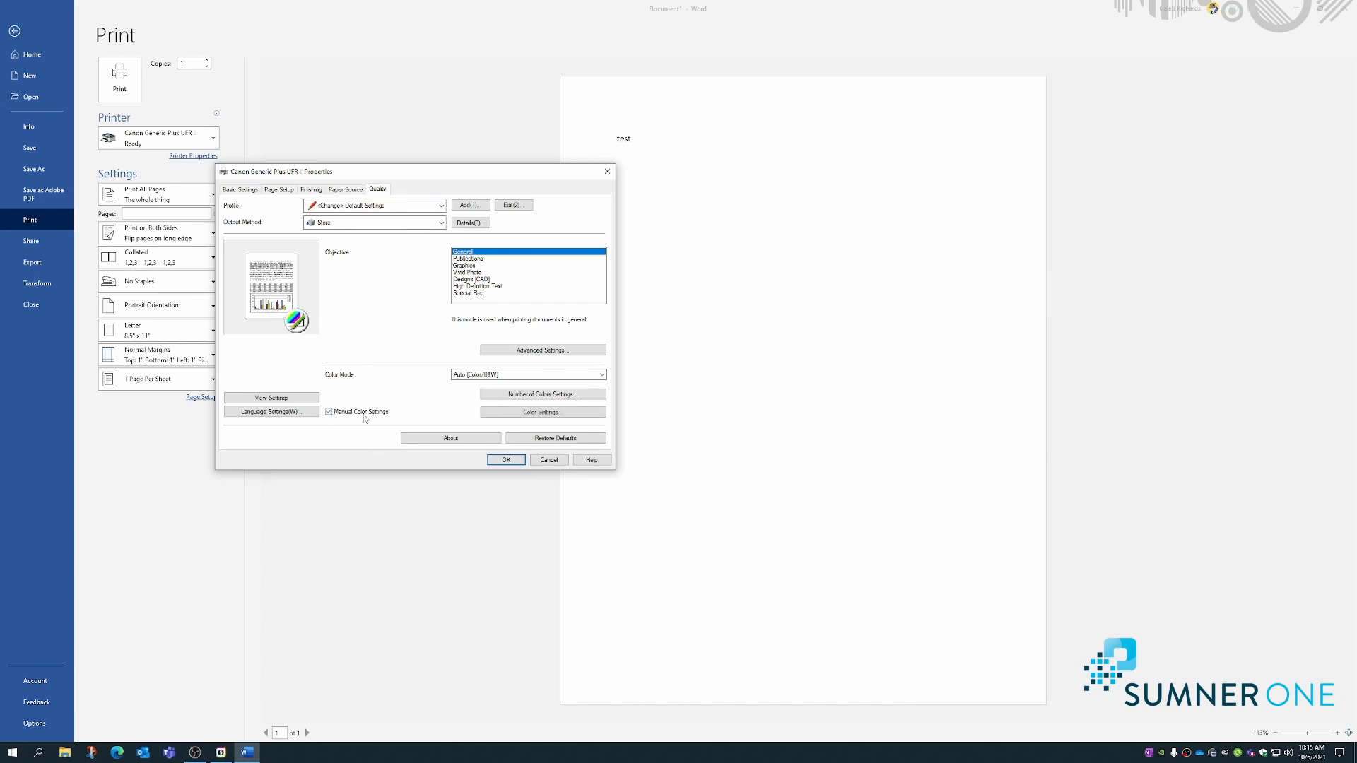
left_click(540, 411)
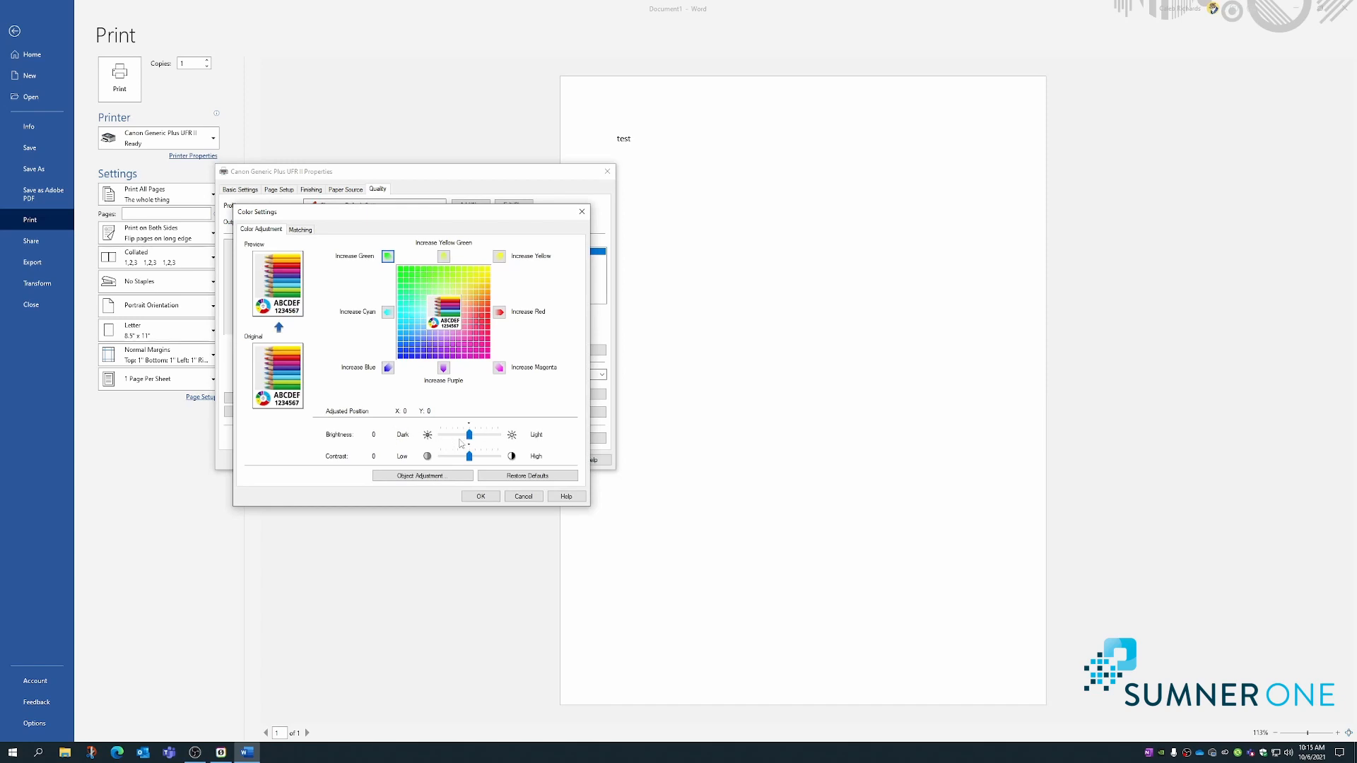
mouse_move(425, 424)
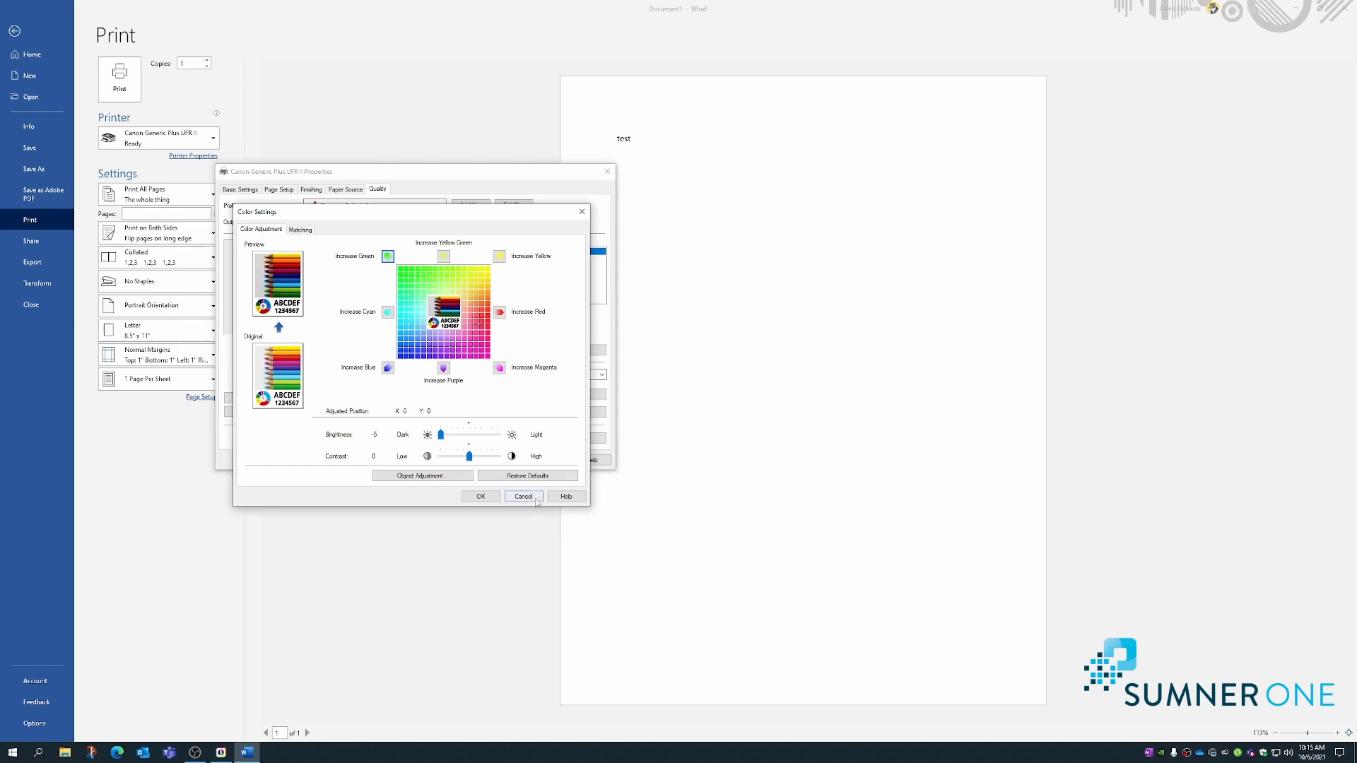
left_click(521, 496)
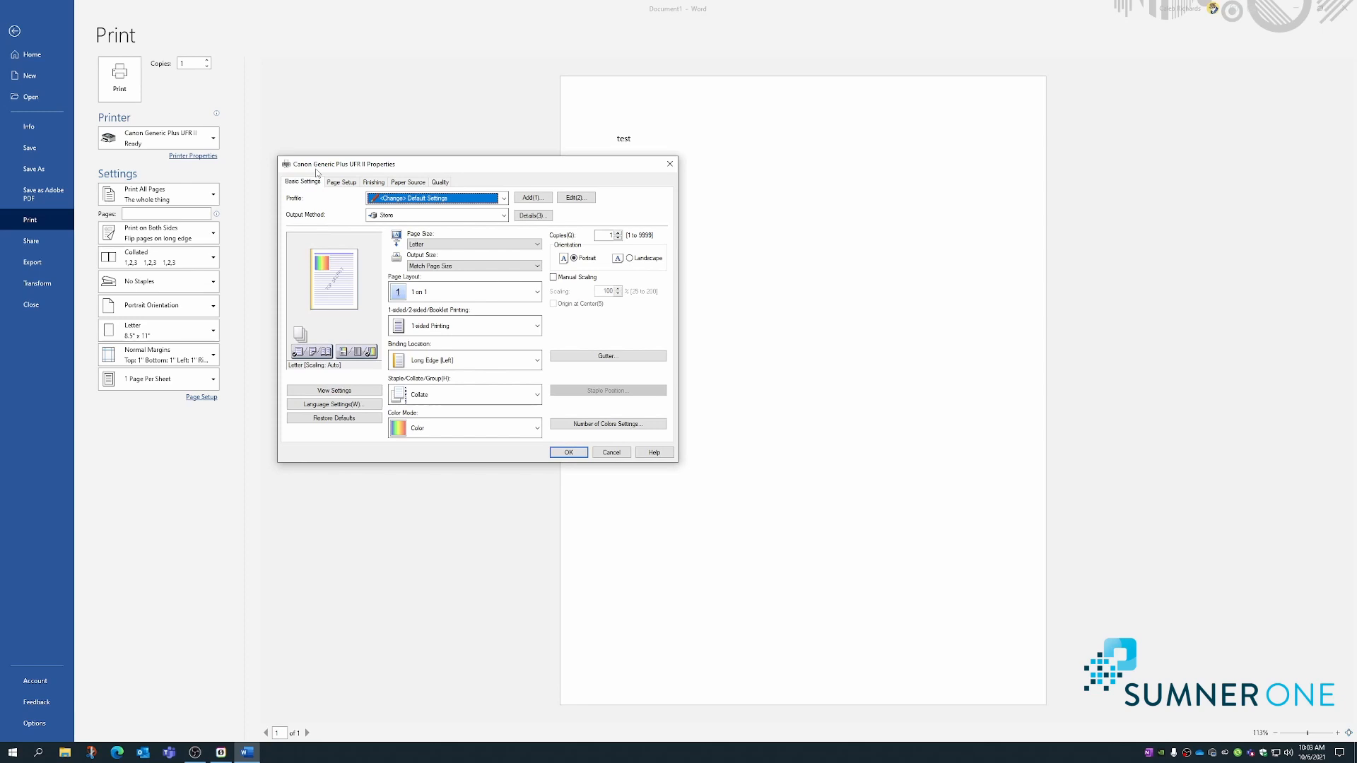
mouse_move(387, 178)
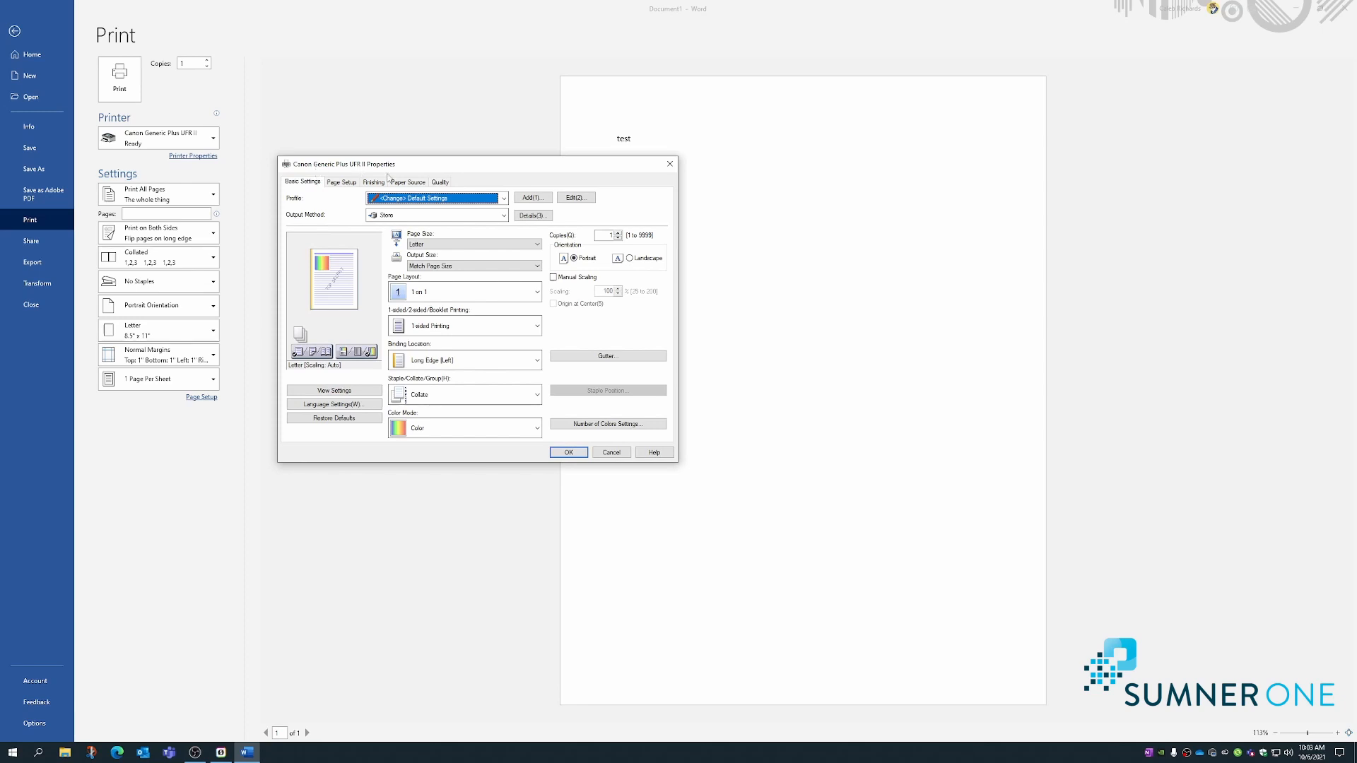
Try 2-sided black-and-white printing, cancel the properties, and start a Windows search.
left_click(463, 325)
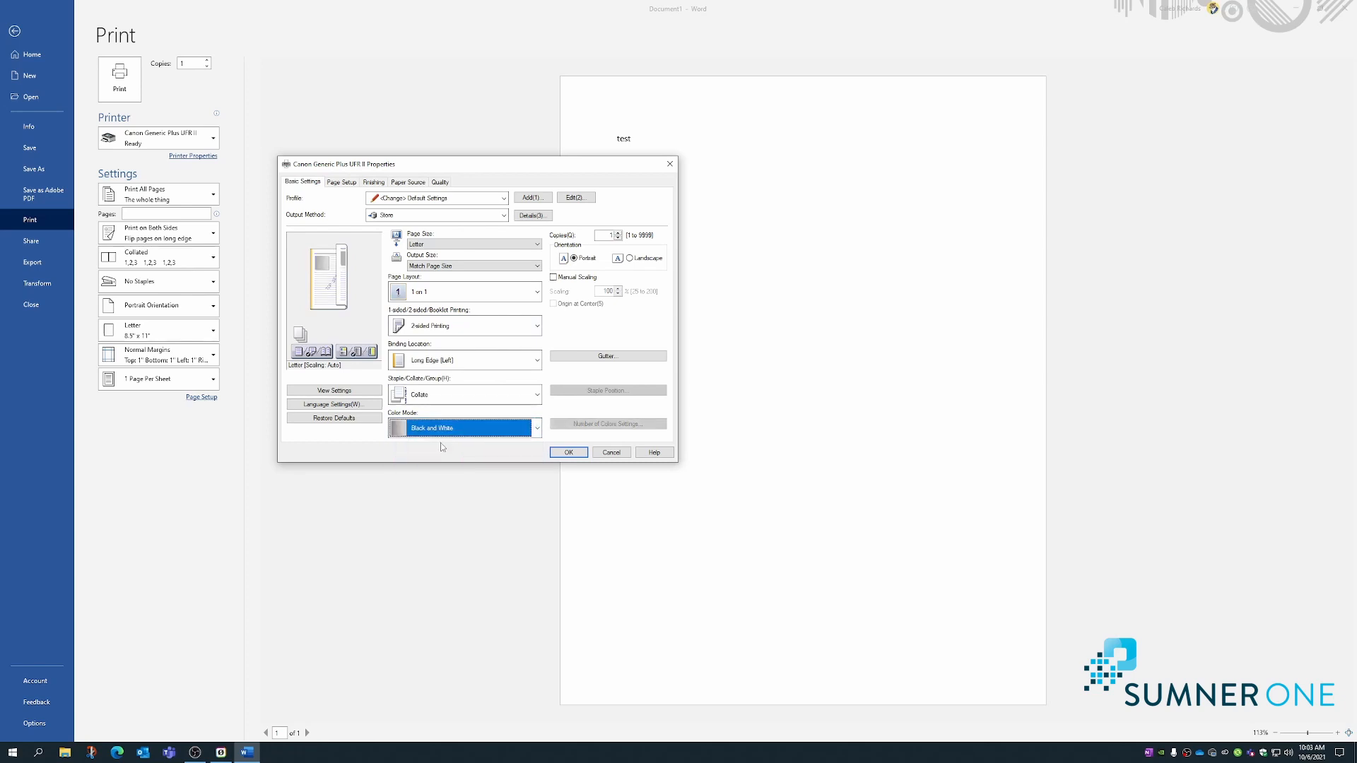
mouse_move(733, 381)
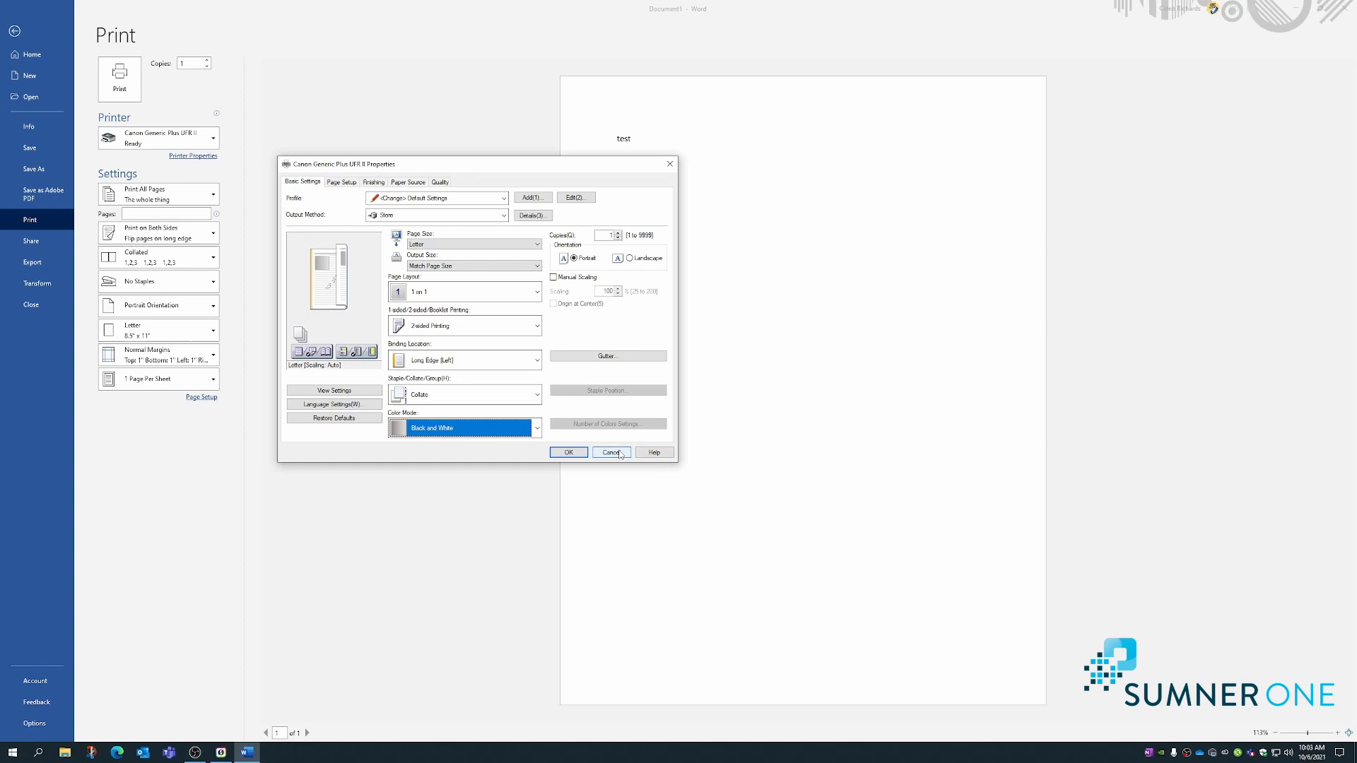
left_click(610, 452)
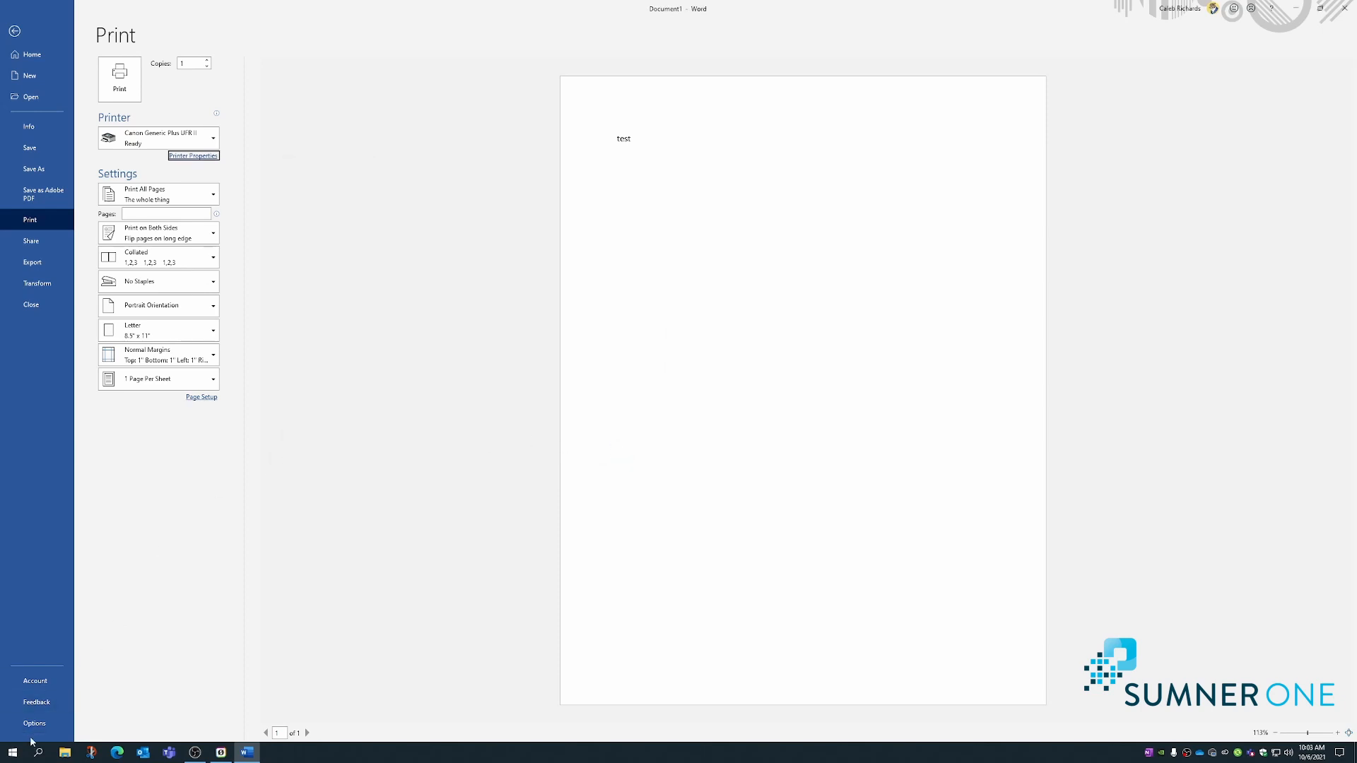
left_click(39, 752)
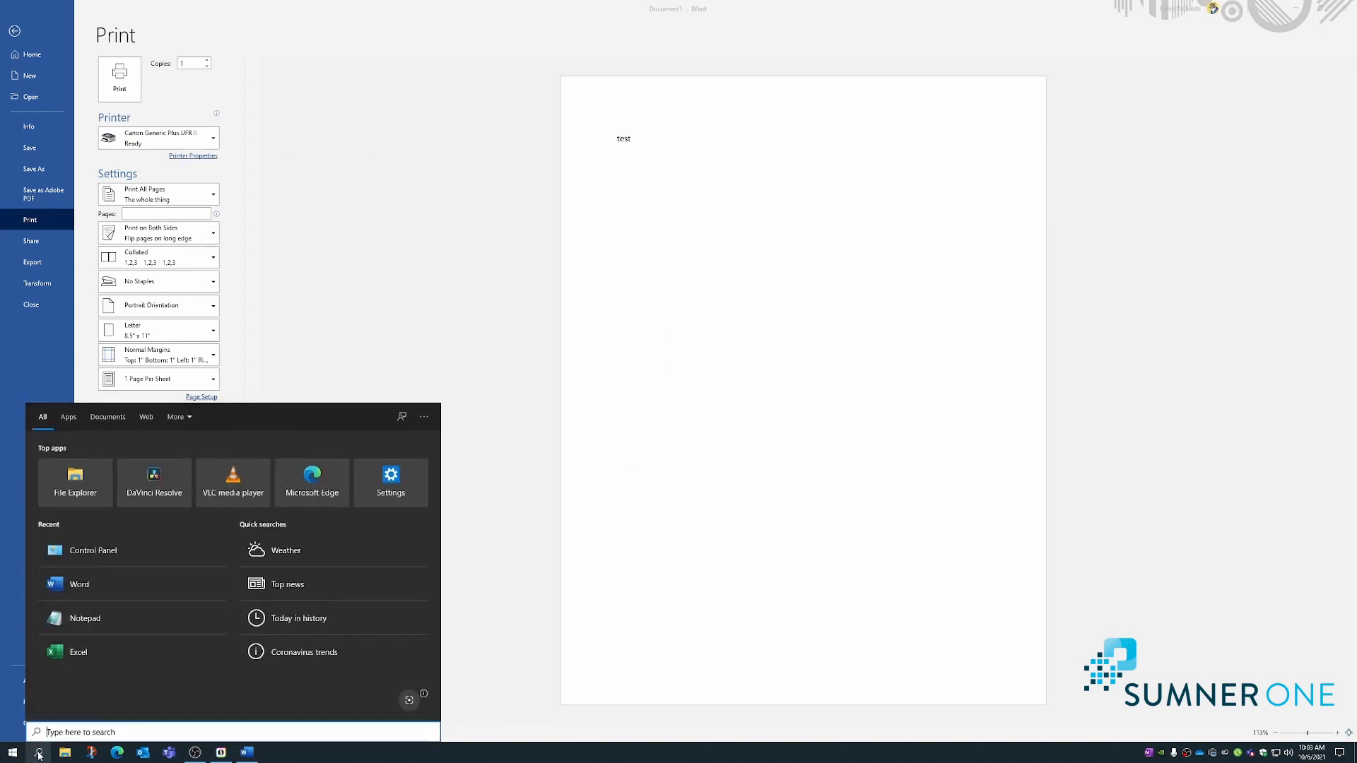
Search 'con' to reach Control Panel and open Devices and Printers.
type("con")
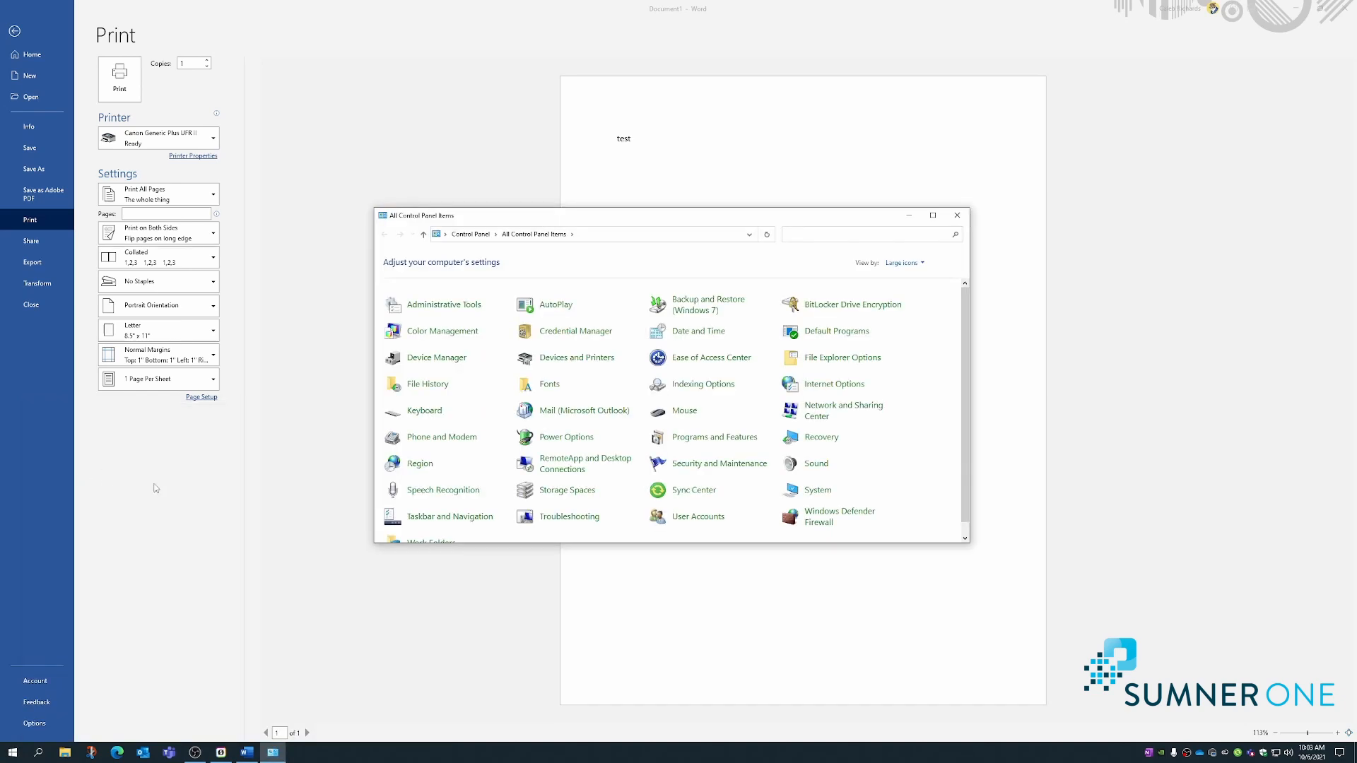
mouse_move(577, 358)
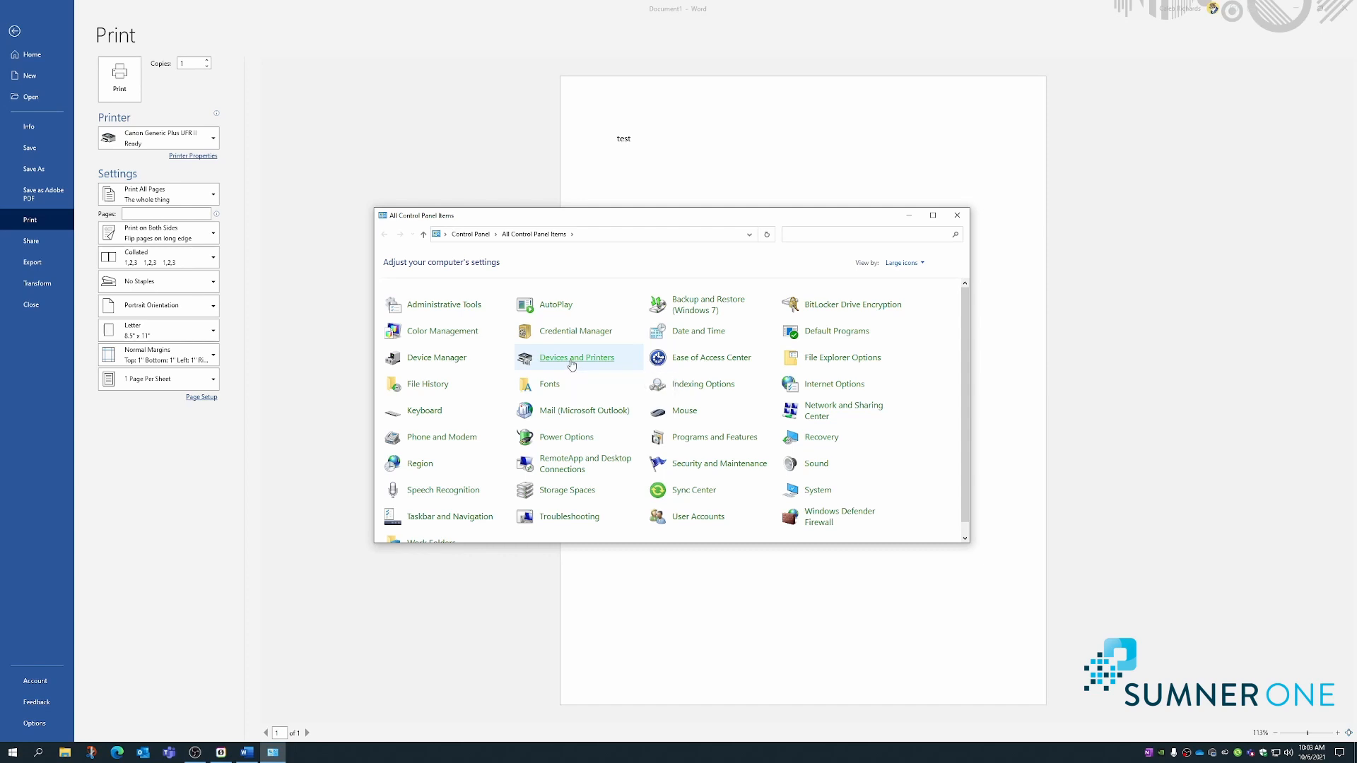
double_click(575, 357)
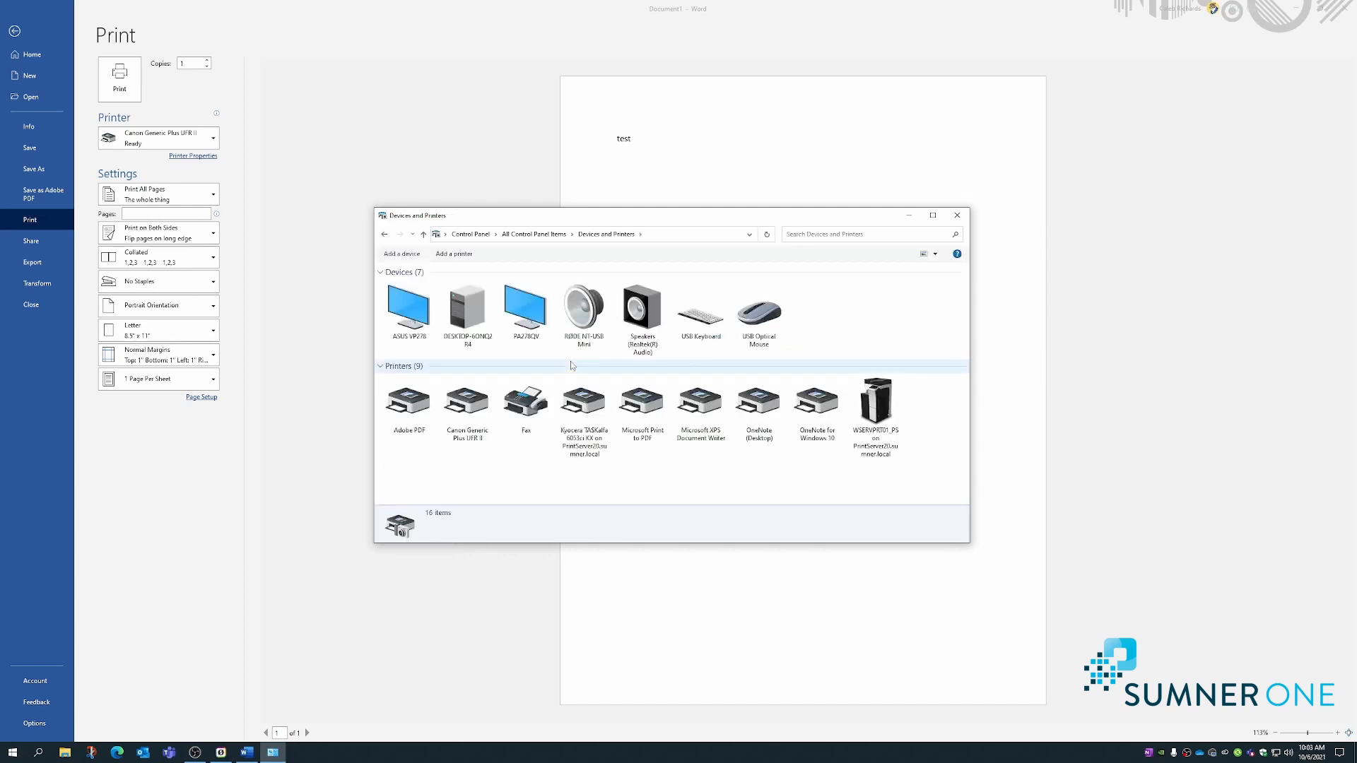
In the Canon's Printing preferences, set 2-sided printing and Black and White, then OK.
right_click(466, 401)
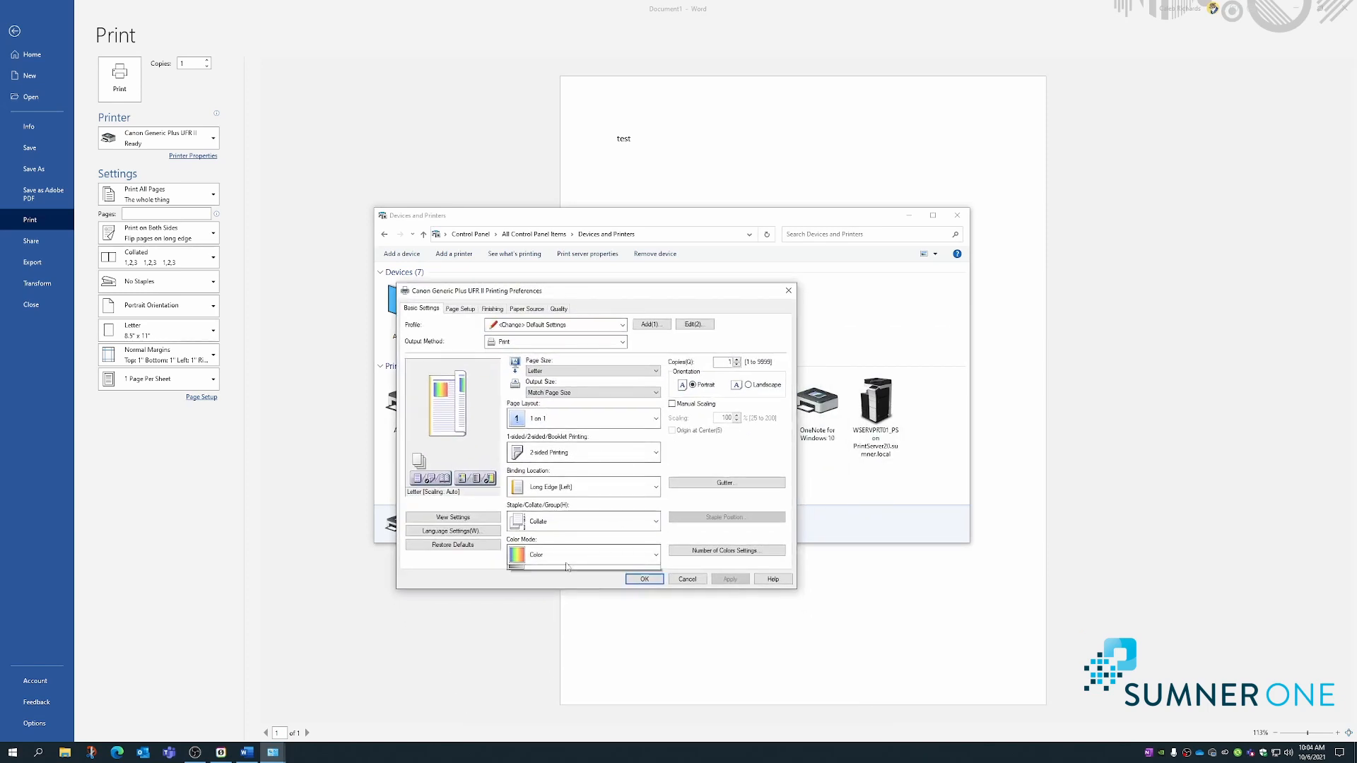
left_click(581, 555)
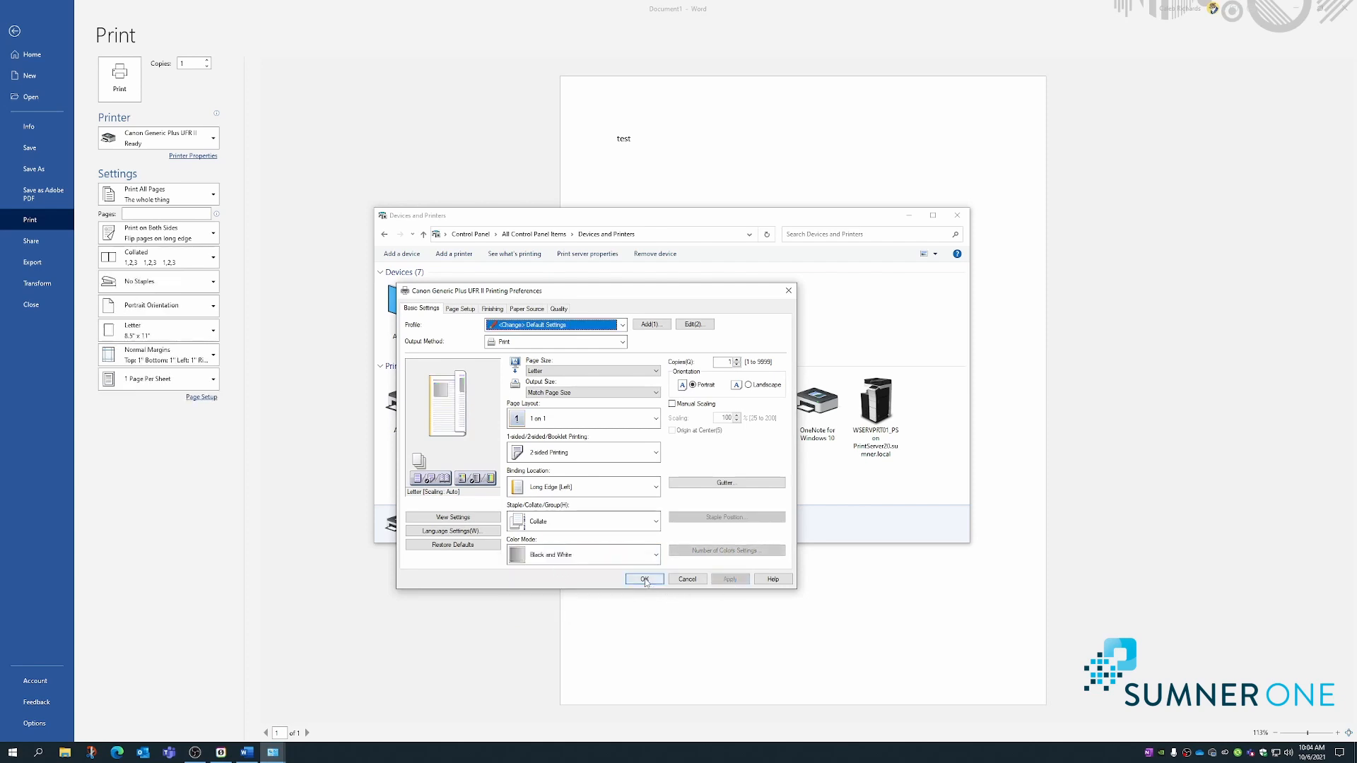
left_click(643, 578)
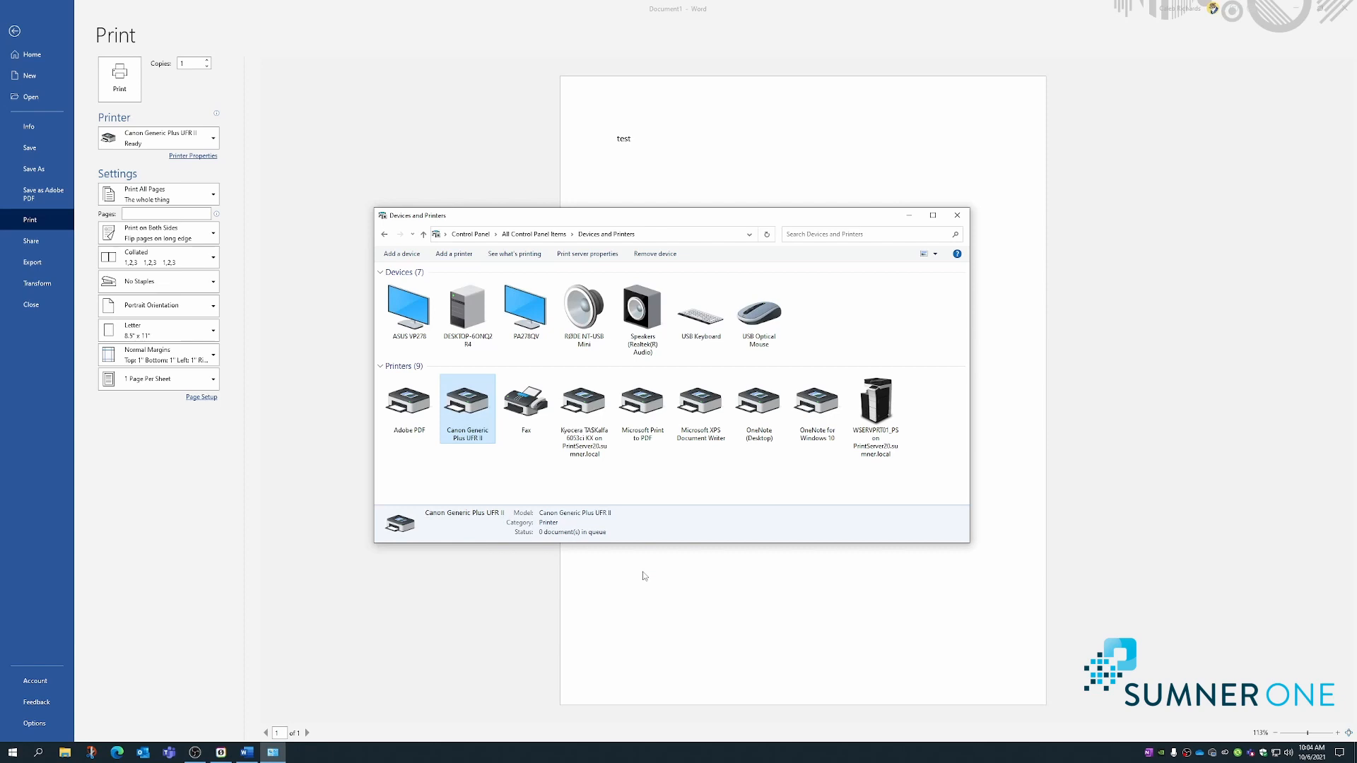